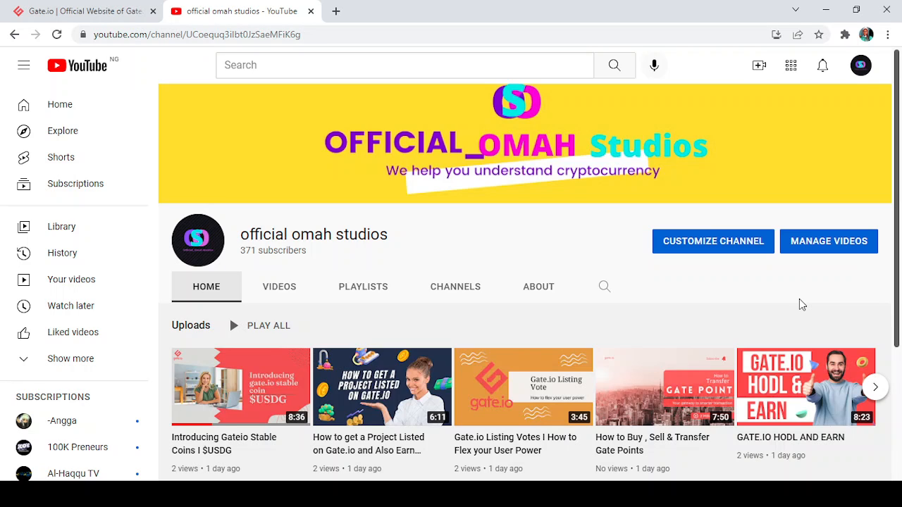
pyautogui.moveTo(829, 210)
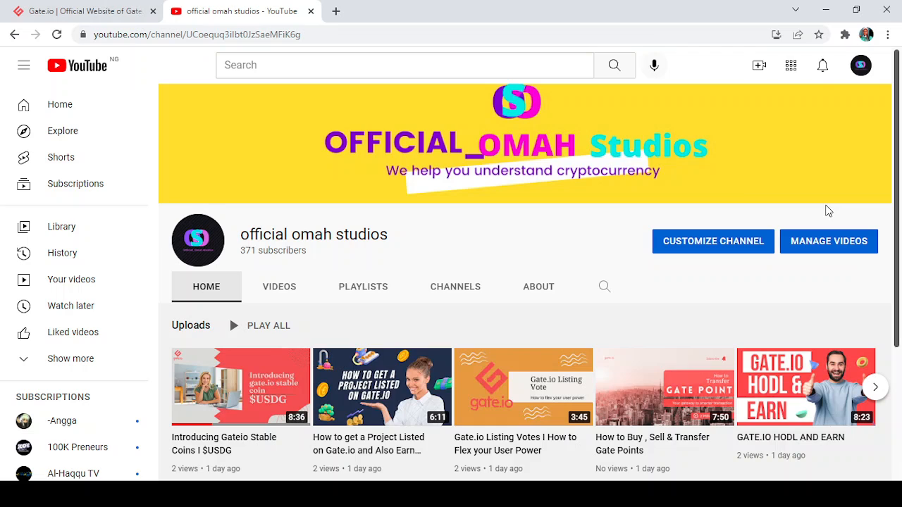
pyautogui.moveTo(822, 65)
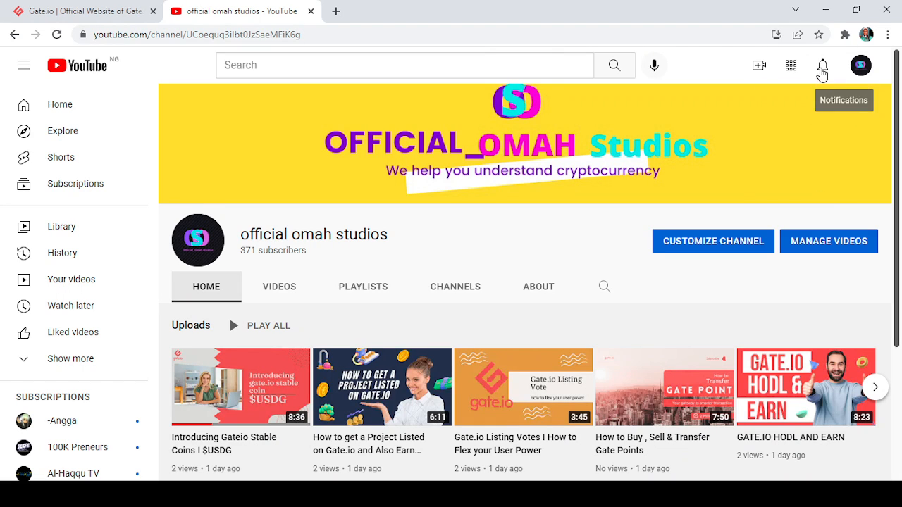
pyautogui.moveTo(650, 216)
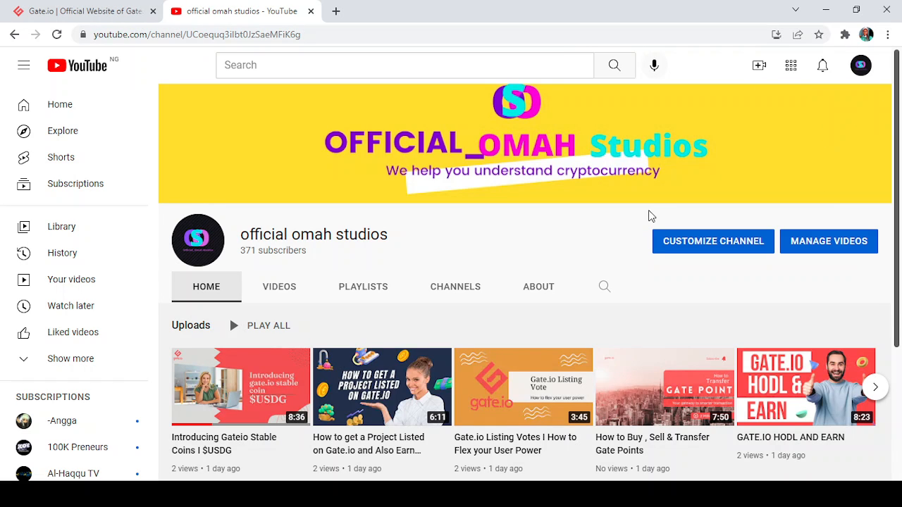
pyautogui.moveTo(225, 121)
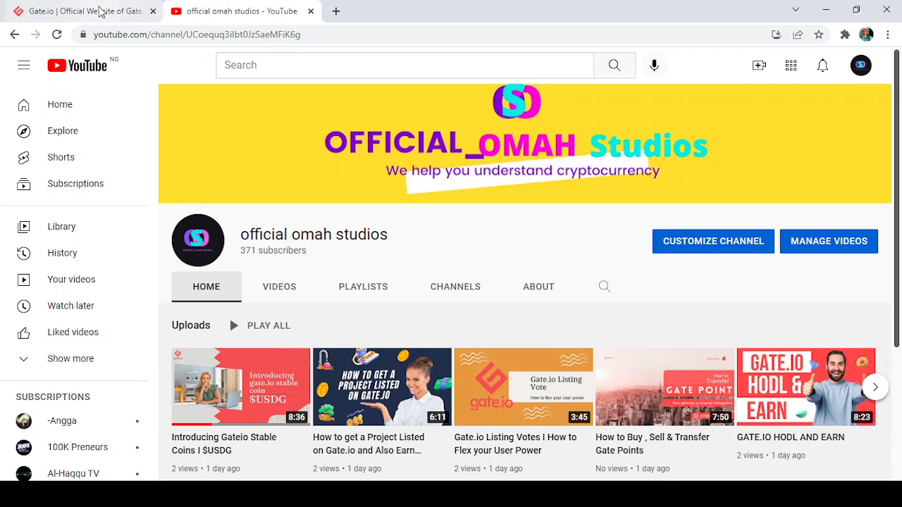
# From the Gate.io homepage, choose GateChain in the ecosystem products menu to load gatechain.io.
pyautogui.click(77, 11)
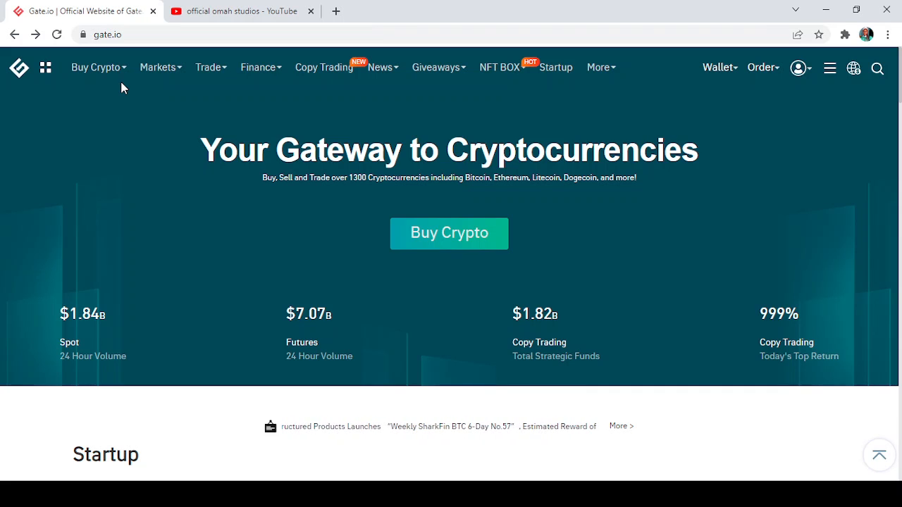
pyautogui.moveTo(30, 59)
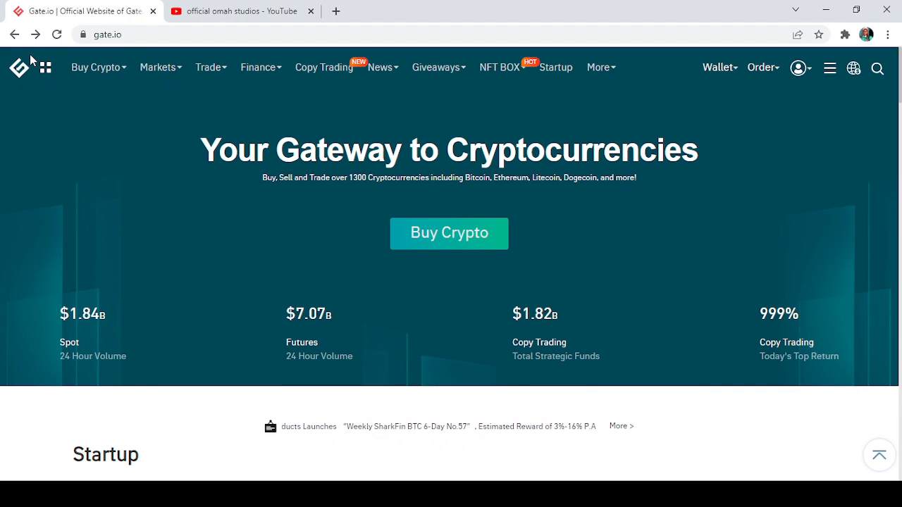
pyautogui.click(45, 68)
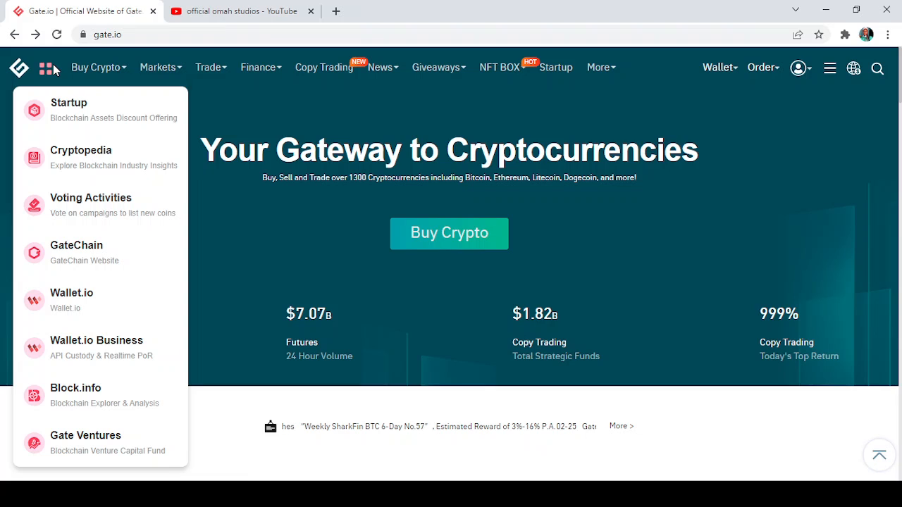
pyautogui.moveTo(83, 253)
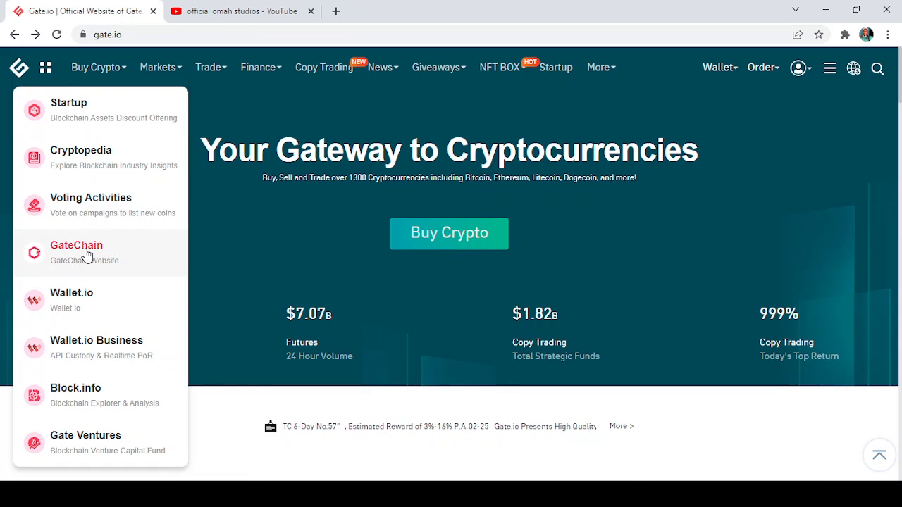
pyautogui.click(76, 245)
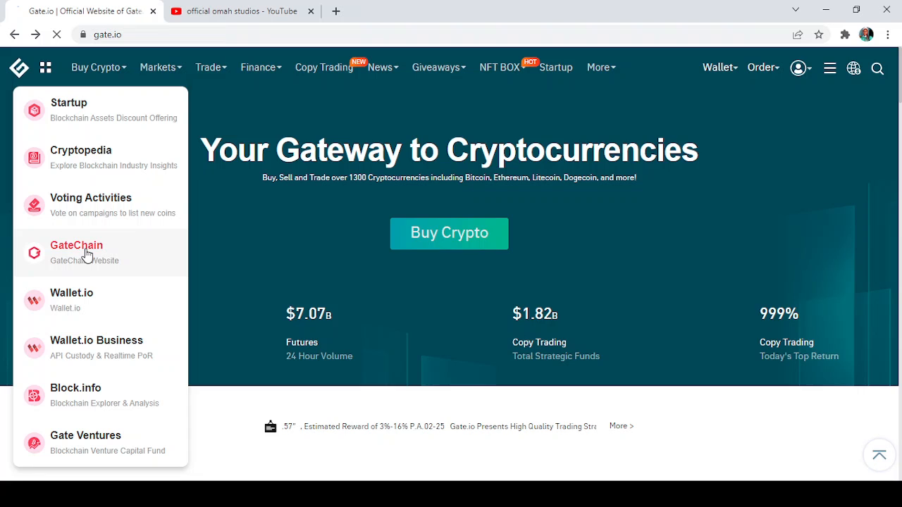
pyautogui.click(76, 245)
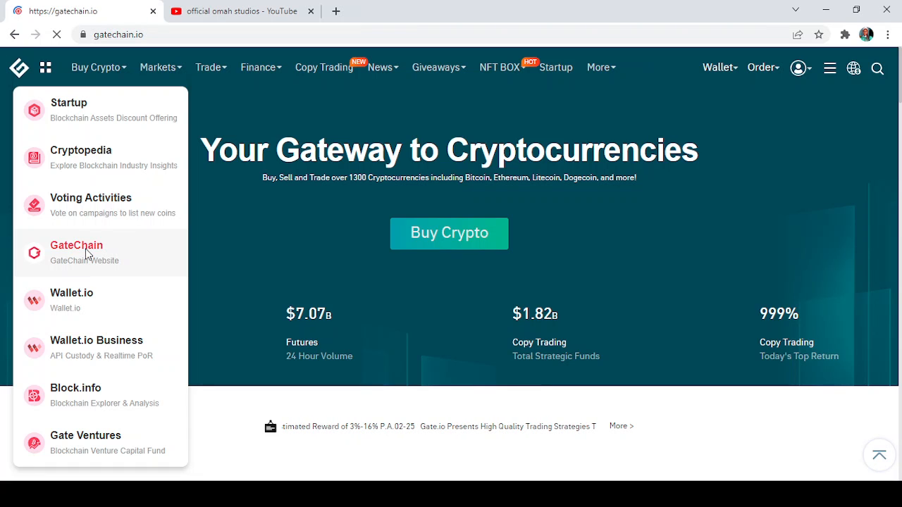
# Let the GateChain homepage load and cycle its Hipo.com, GateChain and Build-on-GateChain banners.
pyautogui.click(76, 246)
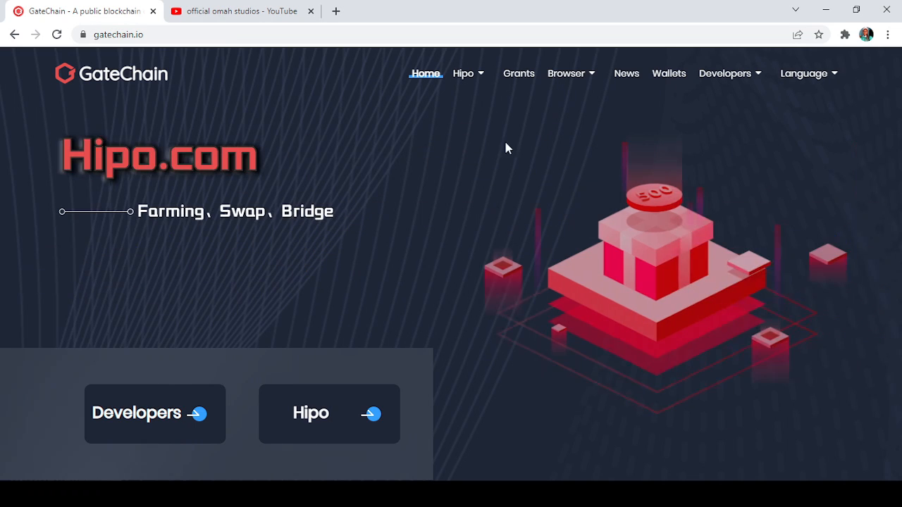
pyautogui.moveTo(472, 175)
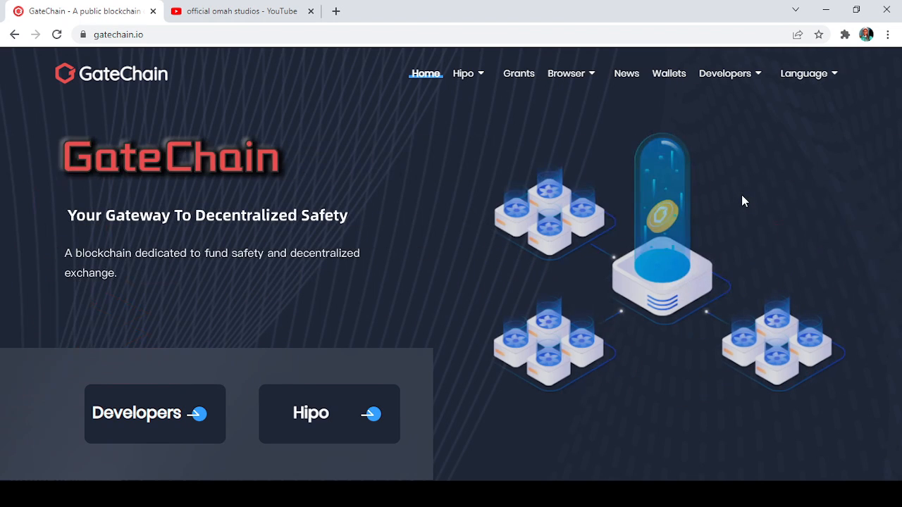
pyautogui.moveTo(296, 214)
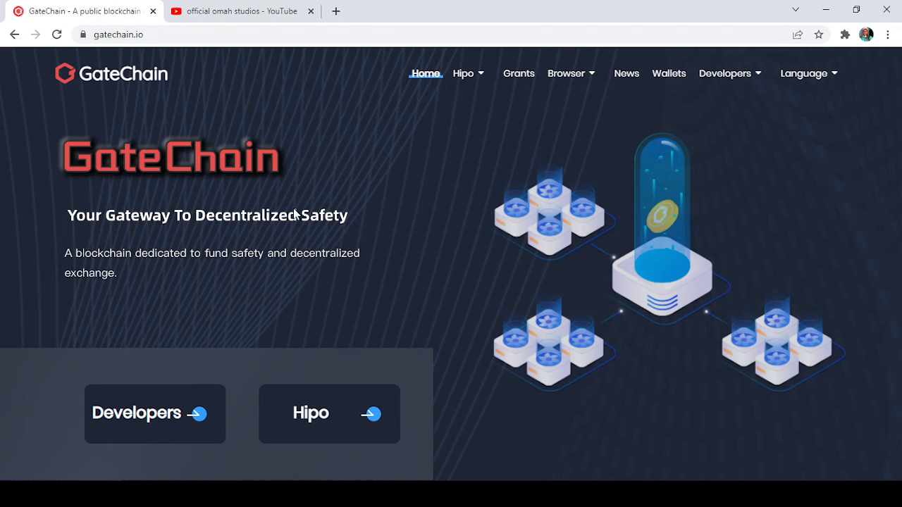
pyautogui.moveTo(262, 227)
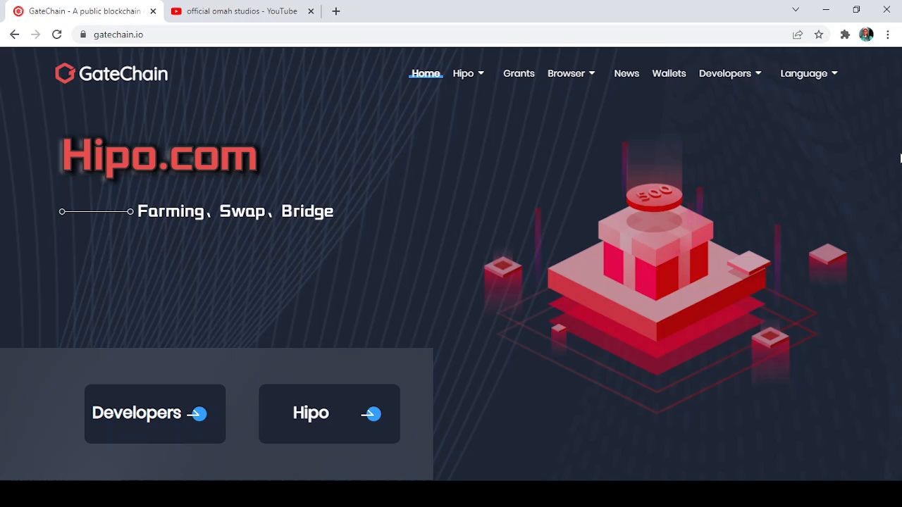
pyautogui.moveTo(623, 73)
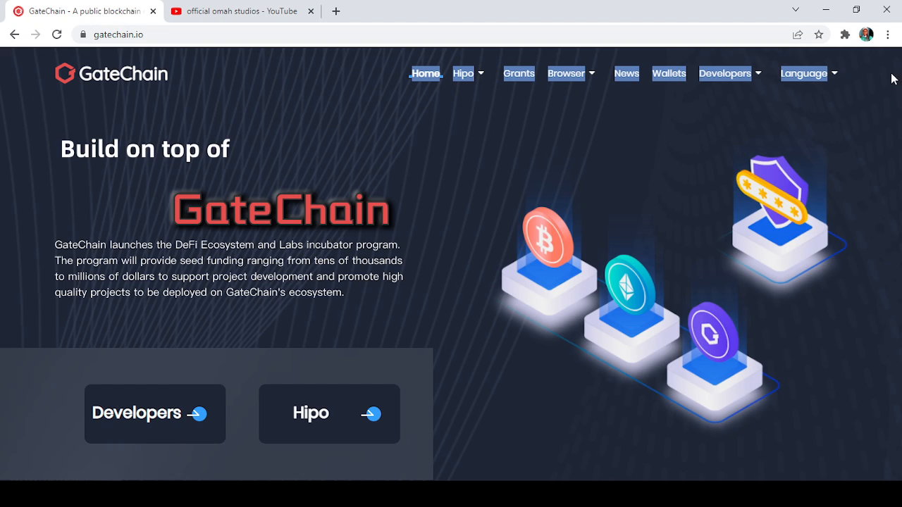
pyautogui.moveTo(894, 132)
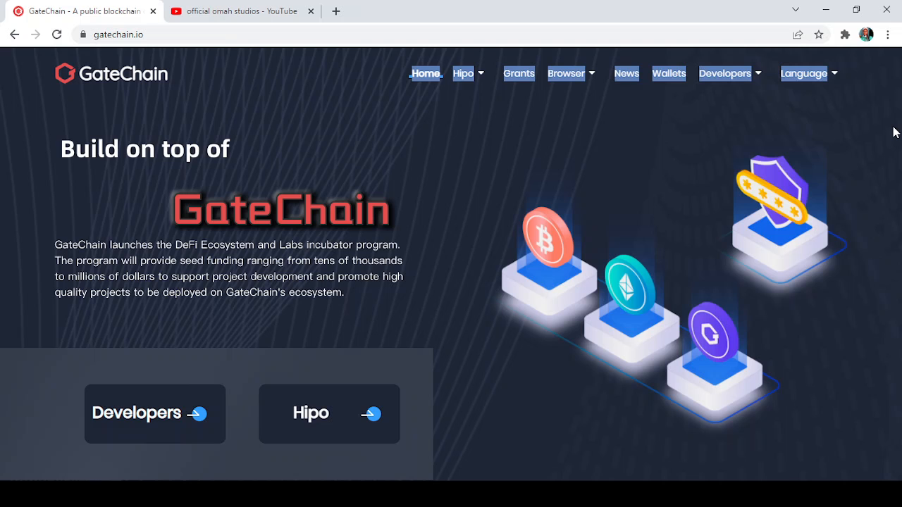
pyautogui.moveTo(865, 259)
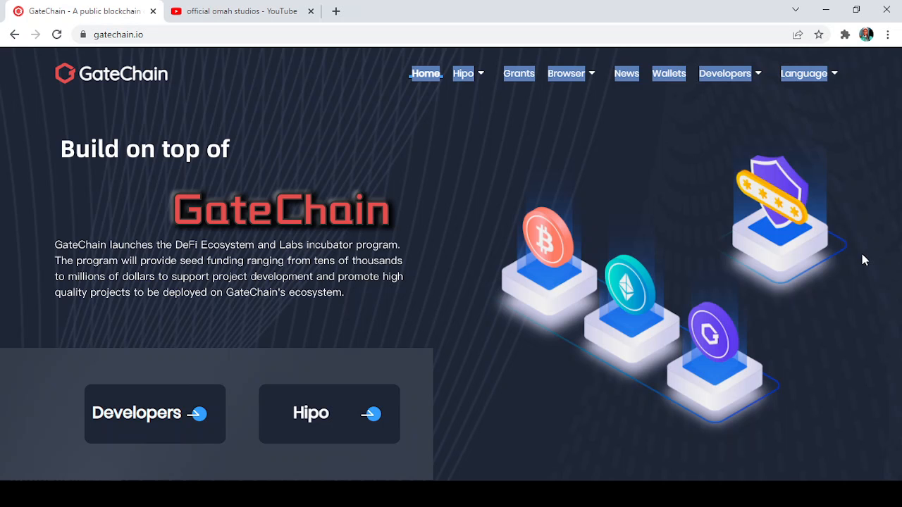
# Scroll the homepage down to the Mainnet Dashboard cards for block height, addresses and trading volume.
pyautogui.scroll(-3)
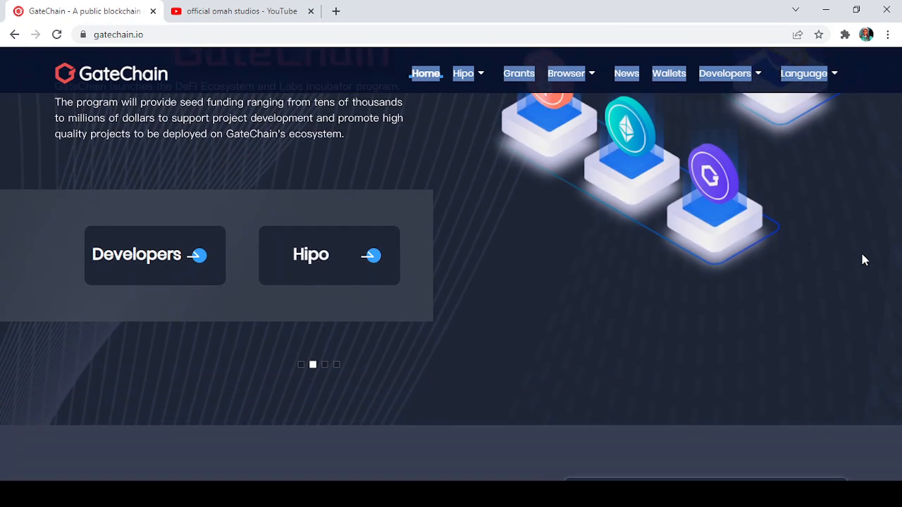
pyautogui.scroll(-3)
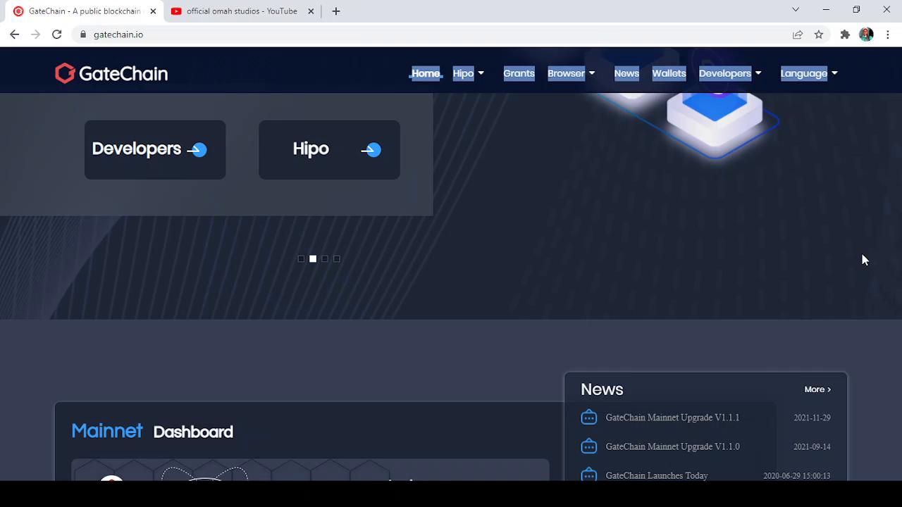
pyautogui.scroll(-3)
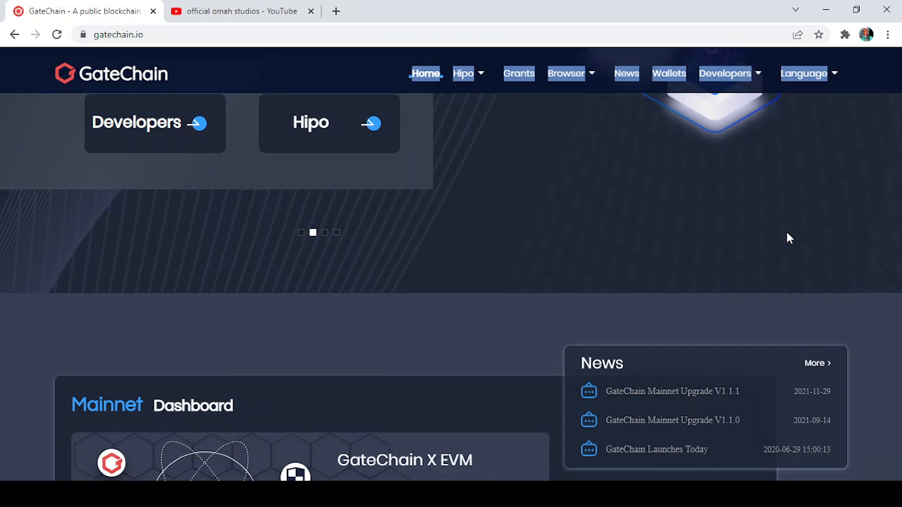
pyautogui.moveTo(465, 228)
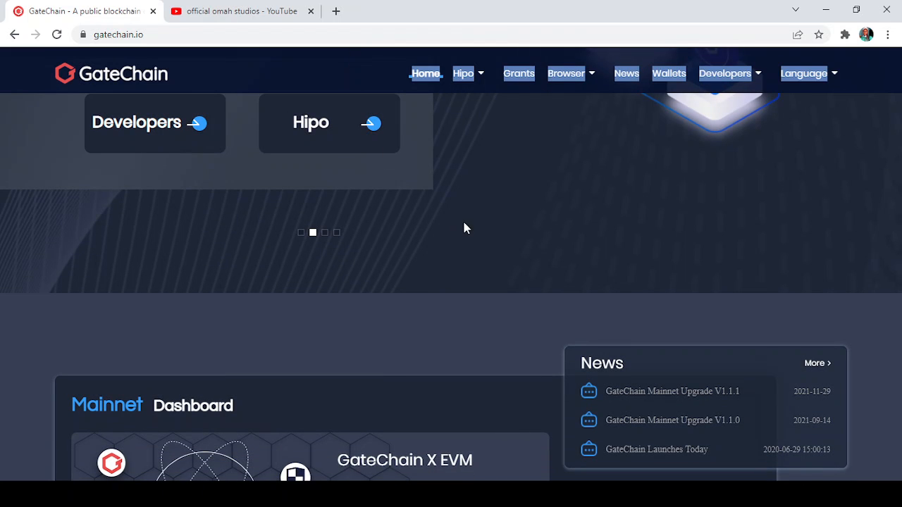
pyautogui.moveTo(699, 276)
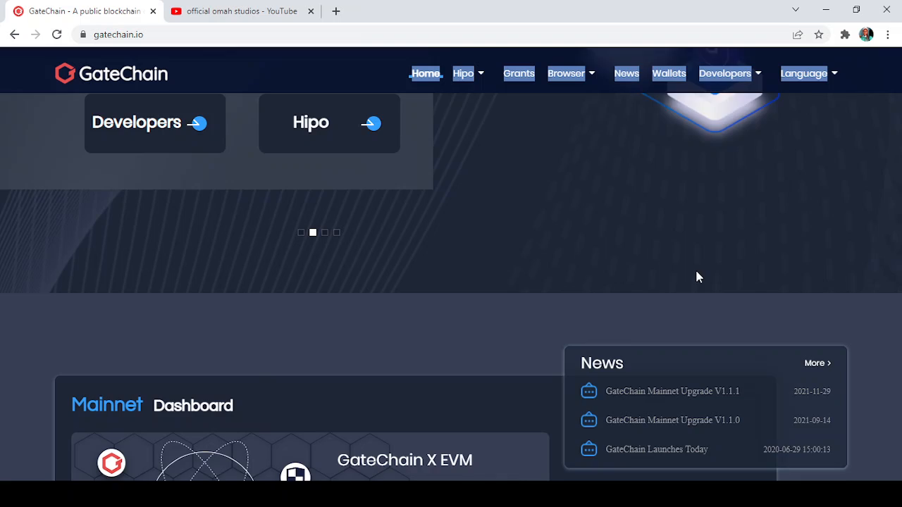
pyautogui.scroll(-3)
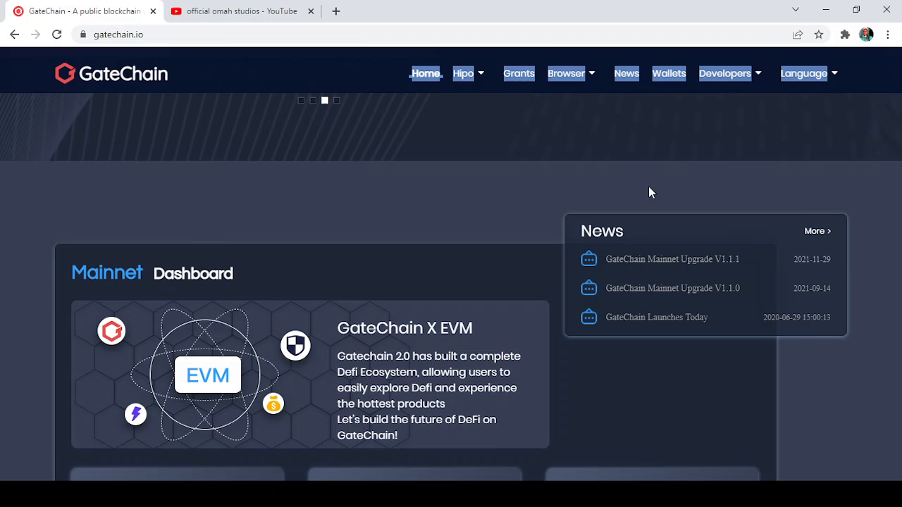
pyautogui.moveTo(823, 242)
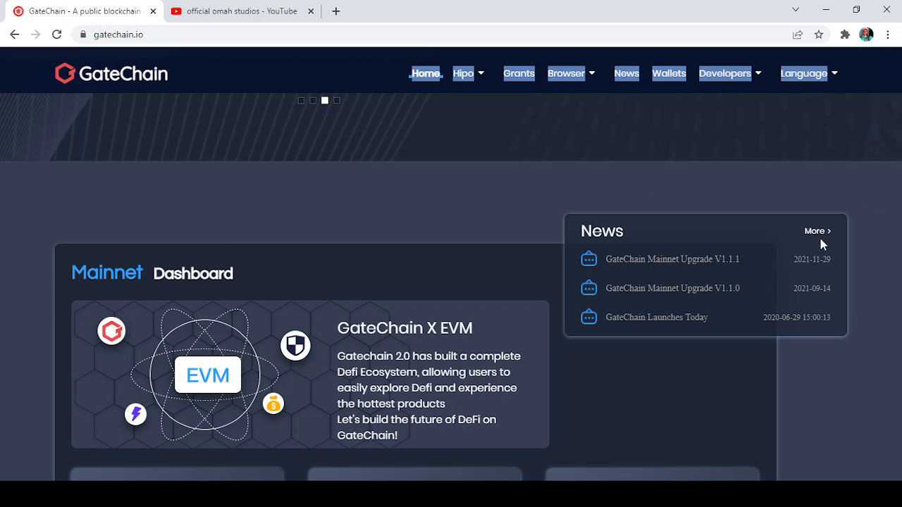
pyautogui.press('ctrl+a')
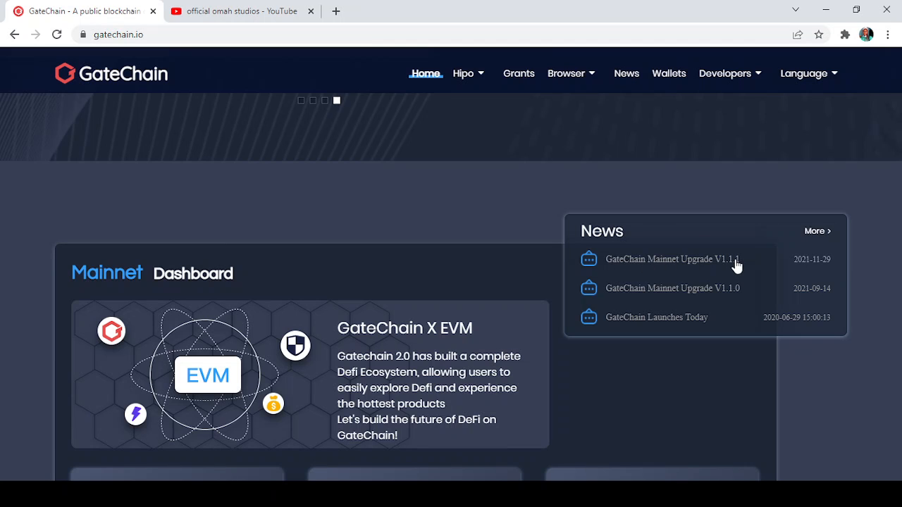
pyautogui.moveTo(814, 271)
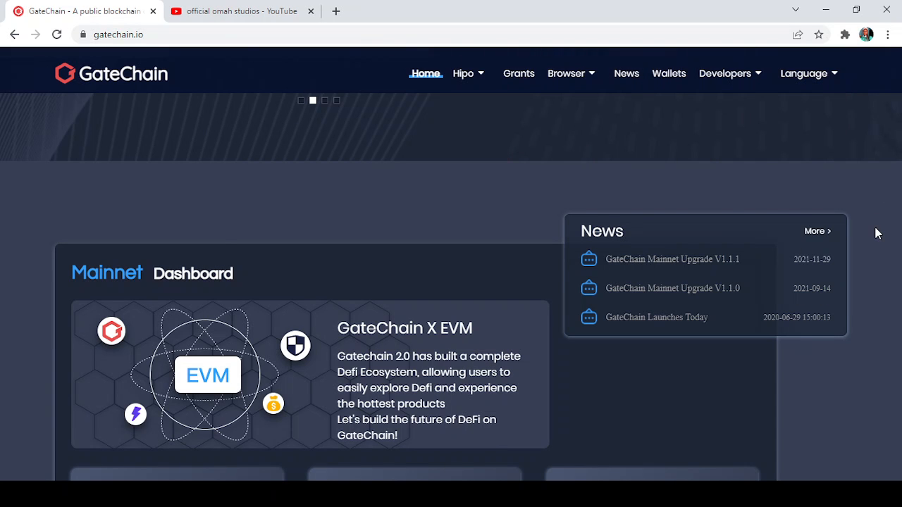
pyautogui.scroll(-3)
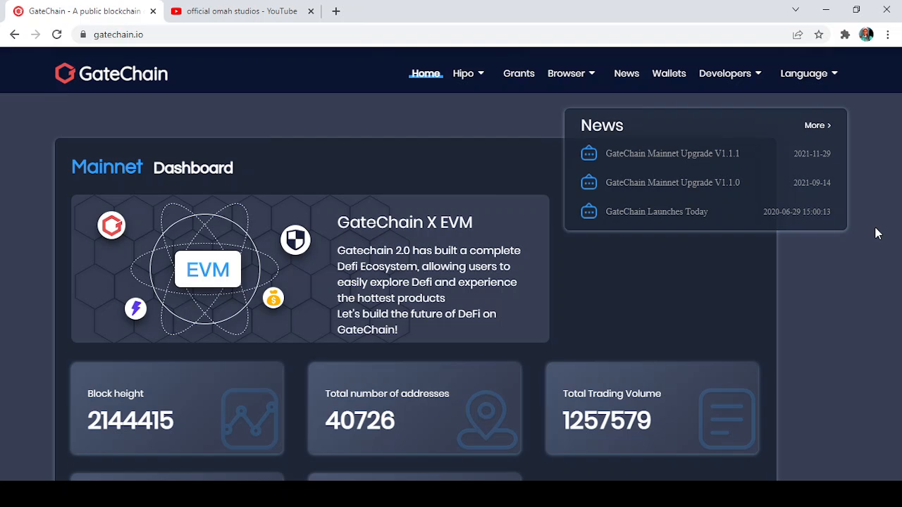
pyautogui.moveTo(789, 264)
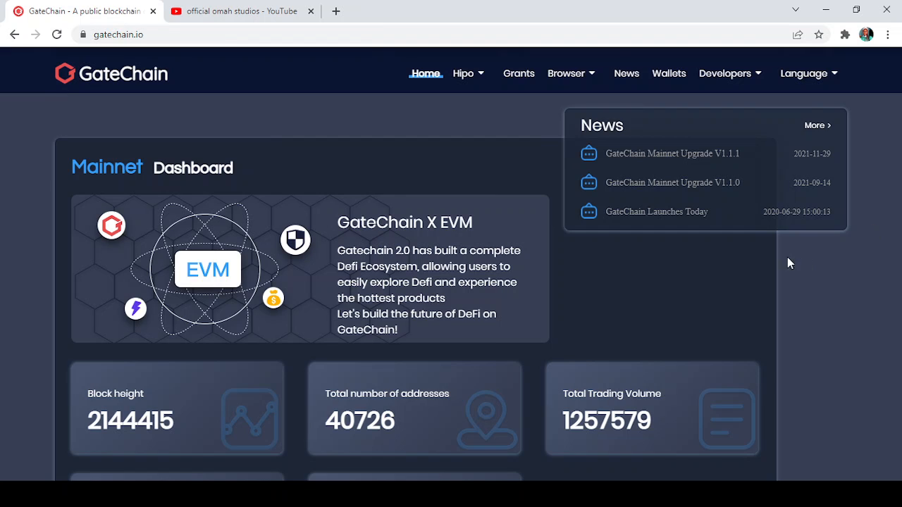
pyautogui.moveTo(324, 313)
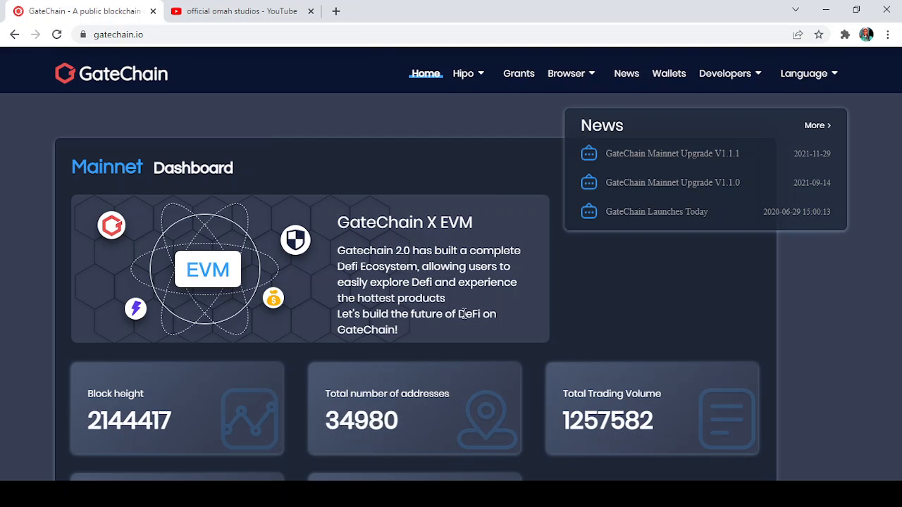
pyautogui.moveTo(412, 335)
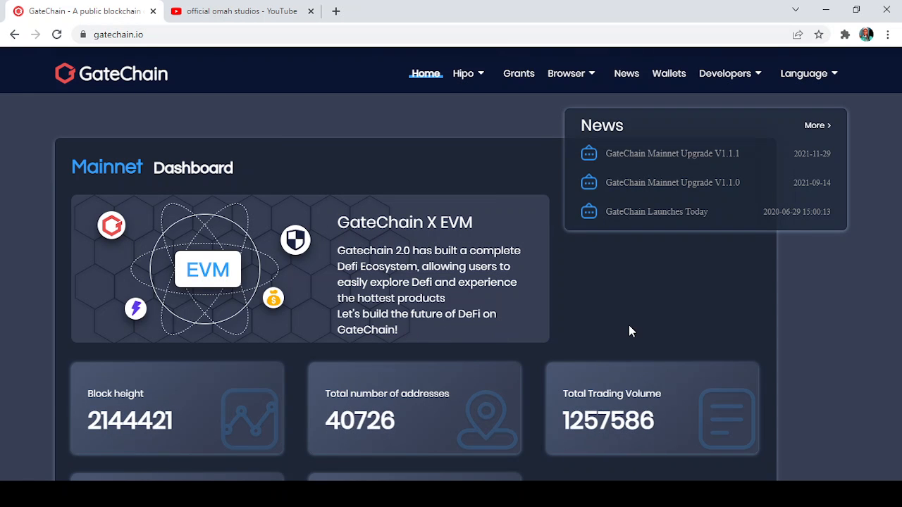
# Scroll down to the 'What is GateChain?' description with its embedded intro video.
pyautogui.scroll(-3)
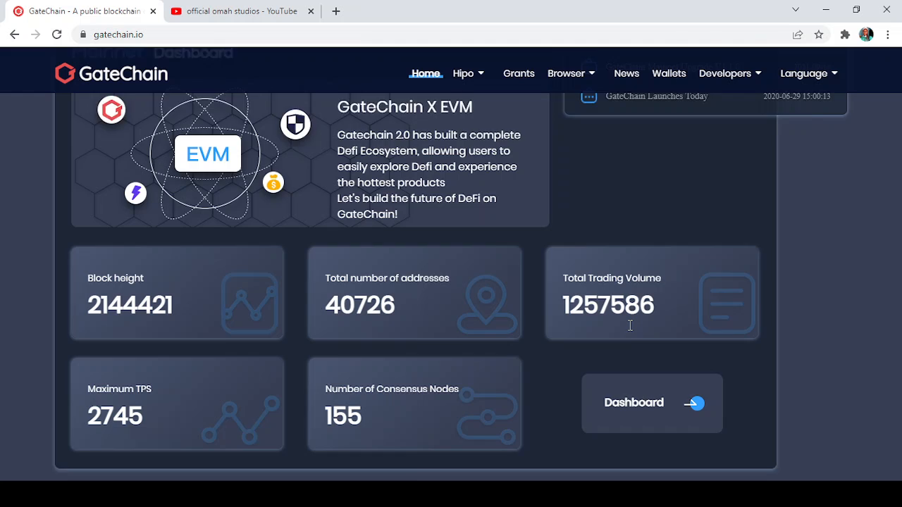
pyautogui.scroll(-3)
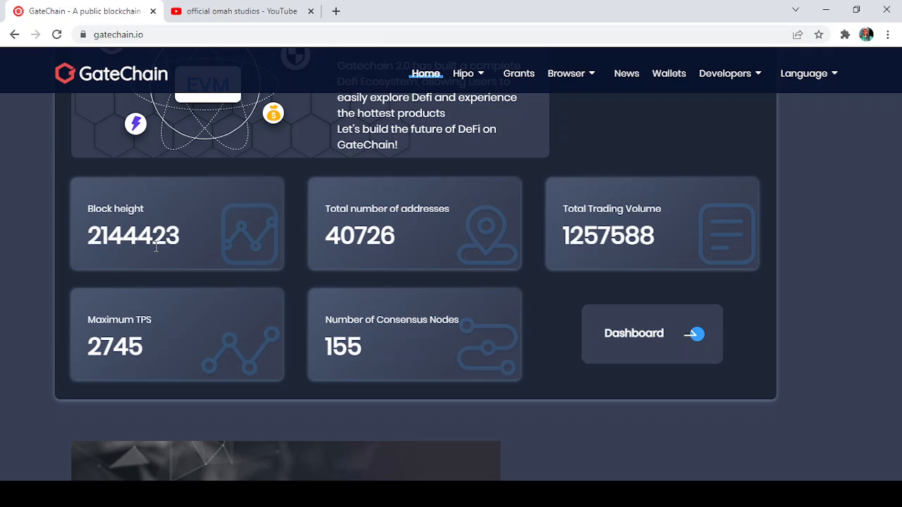
pyautogui.moveTo(442, 209)
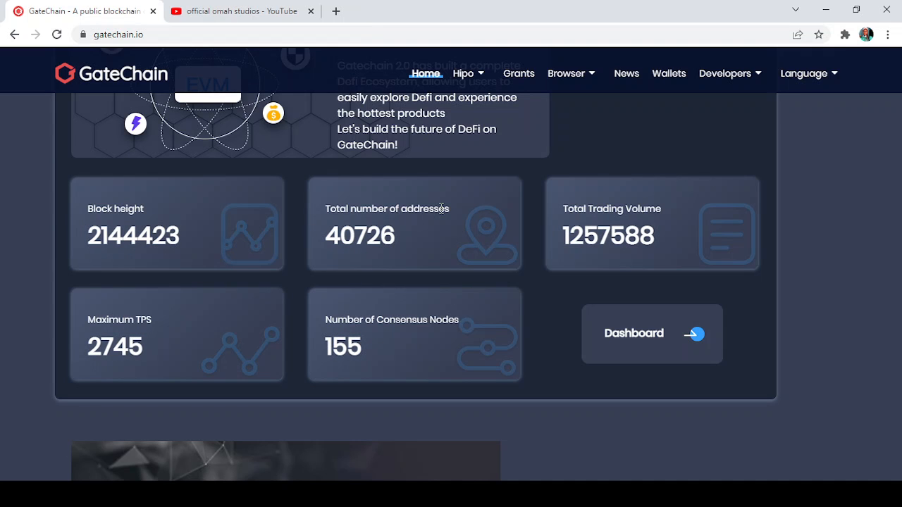
pyautogui.moveTo(386, 245)
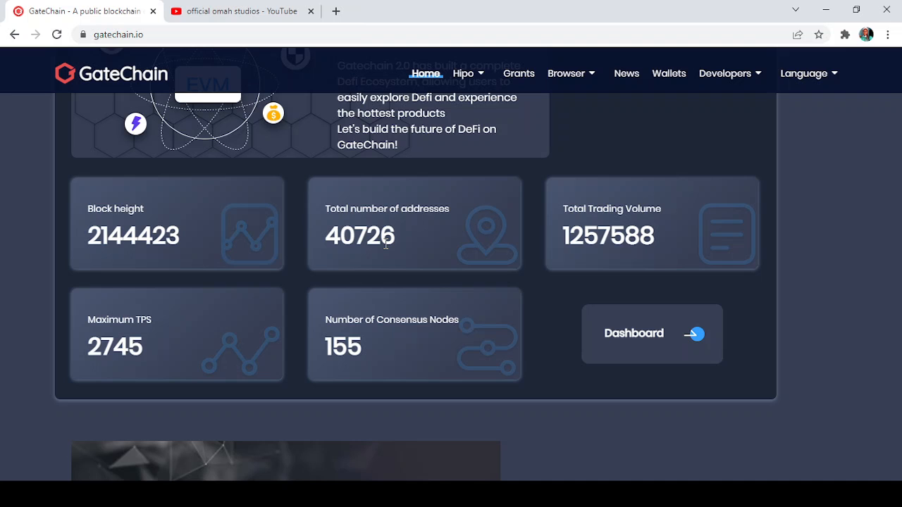
pyautogui.moveTo(403, 241)
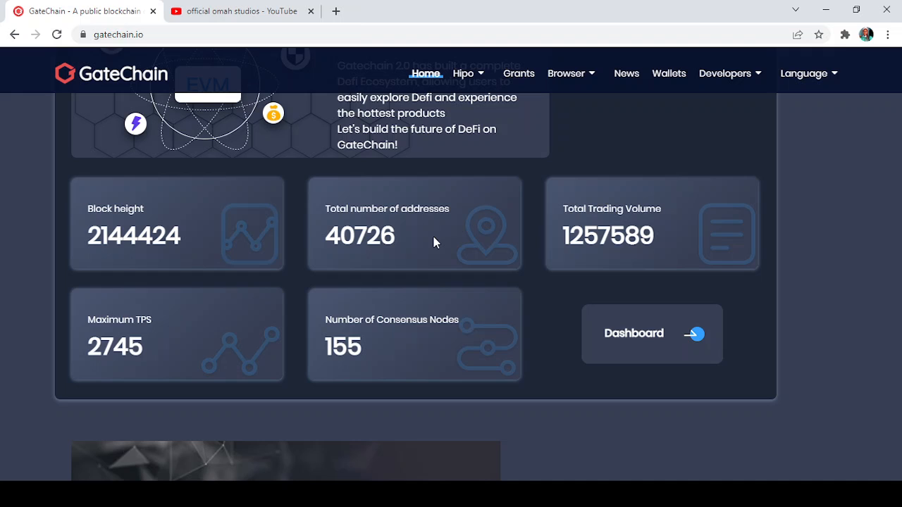
pyautogui.moveTo(575, 232)
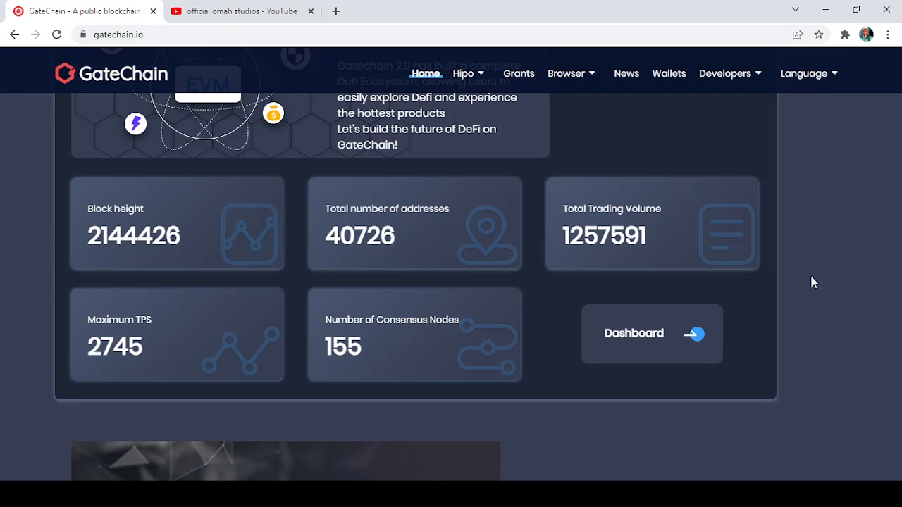
pyautogui.moveTo(831, 279)
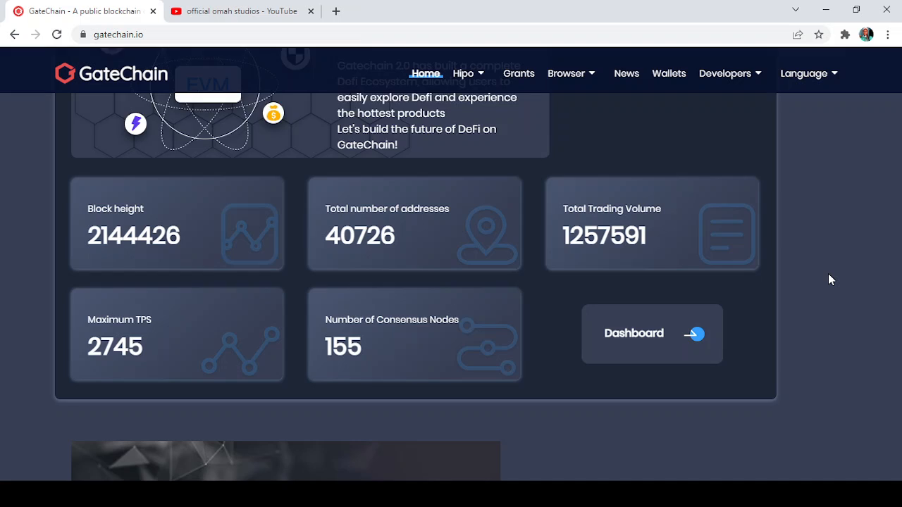
pyautogui.scroll(-3)
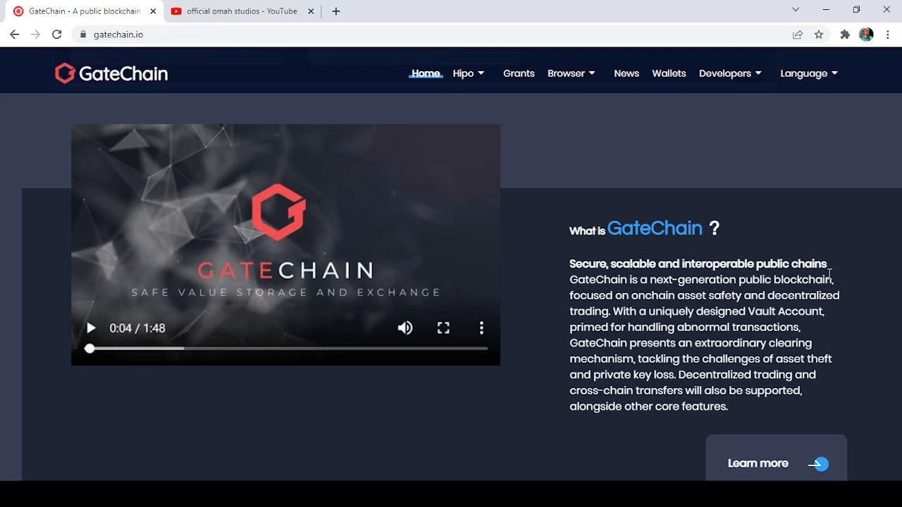
pyautogui.moveTo(765, 284)
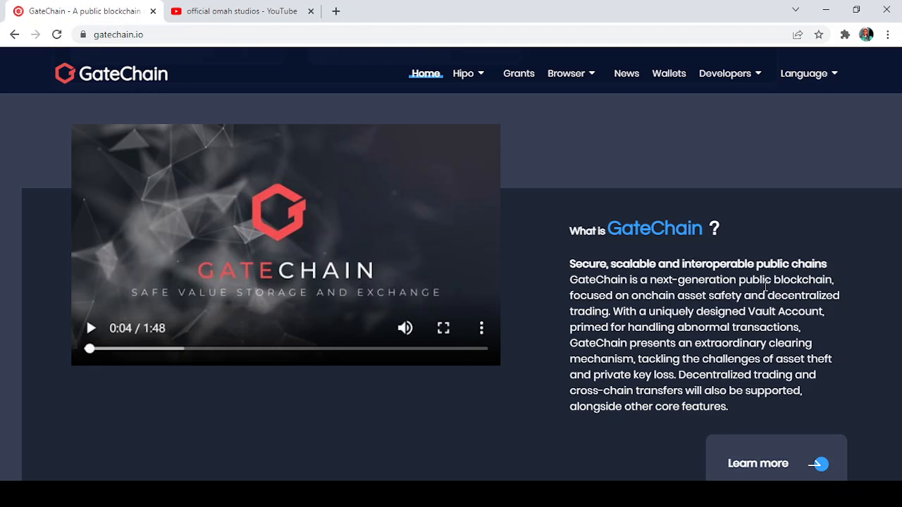
pyautogui.moveTo(770, 236)
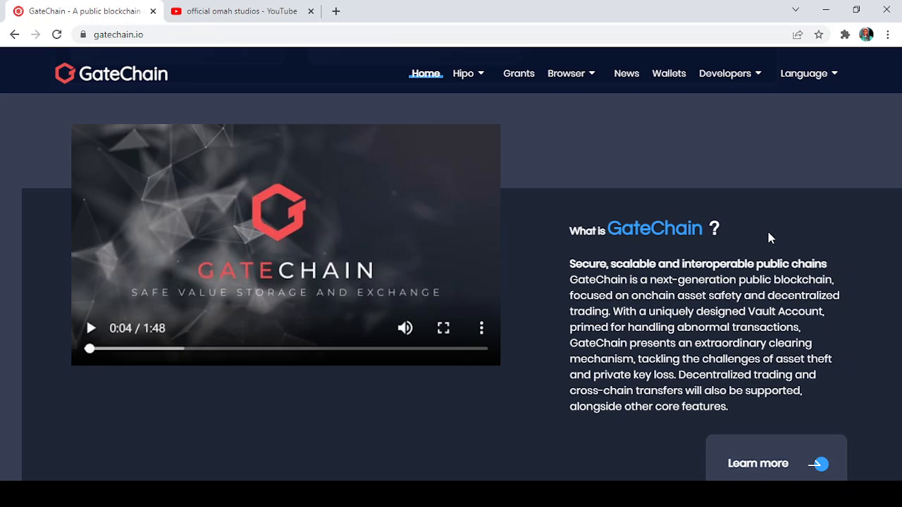
pyautogui.moveTo(845, 333)
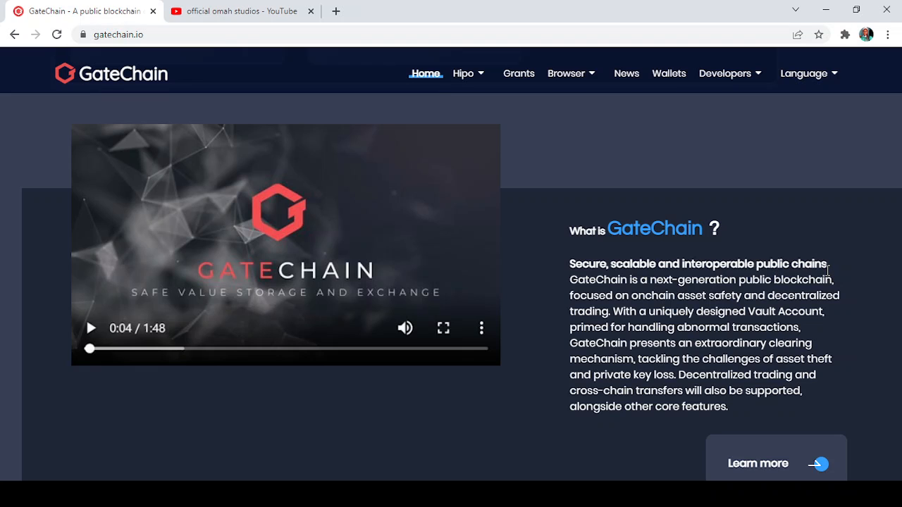
pyautogui.moveTo(720, 284)
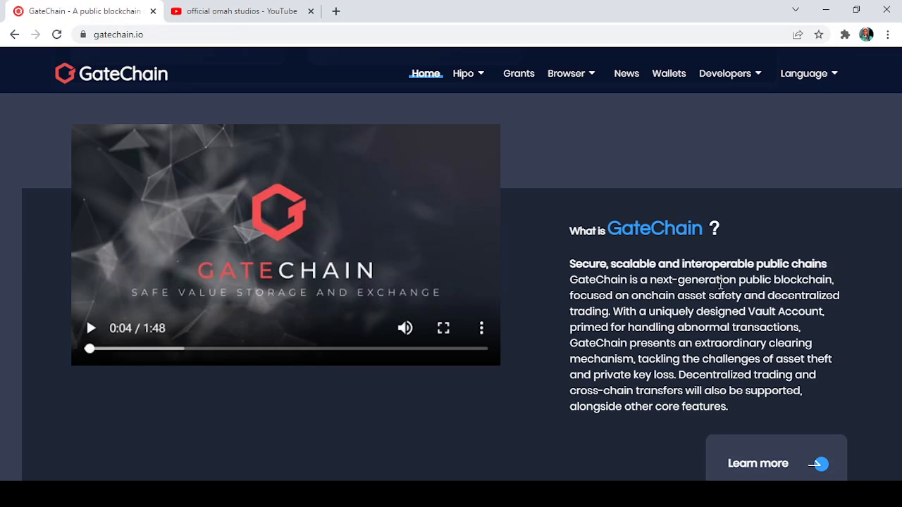
pyautogui.moveTo(800, 290)
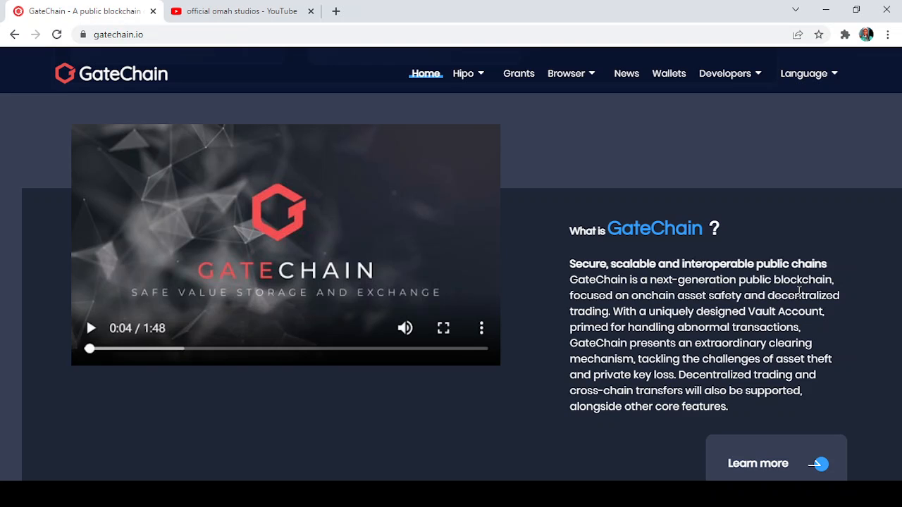
pyautogui.moveTo(659, 310)
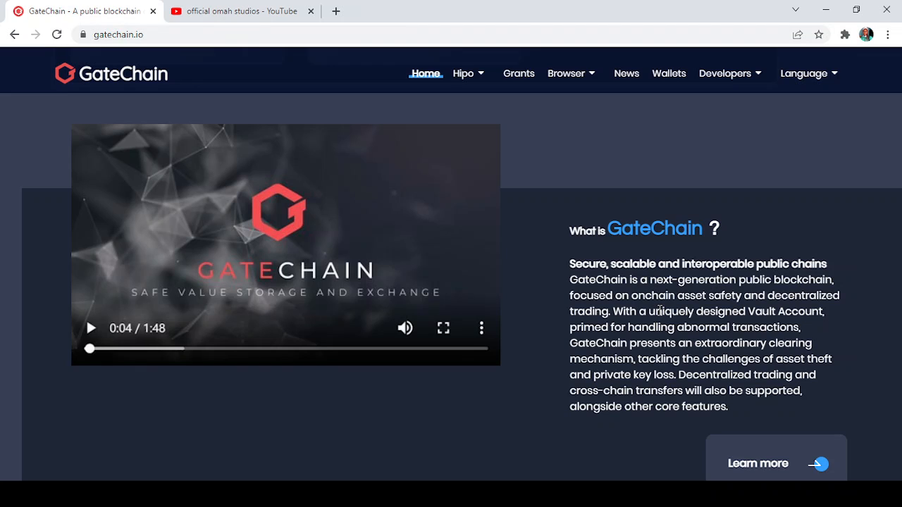
pyautogui.moveTo(747, 310)
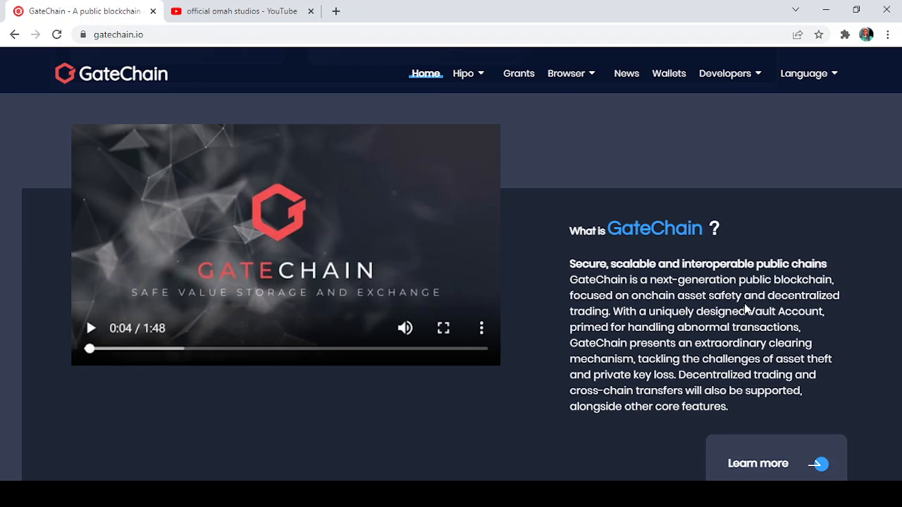
pyautogui.moveTo(659, 329)
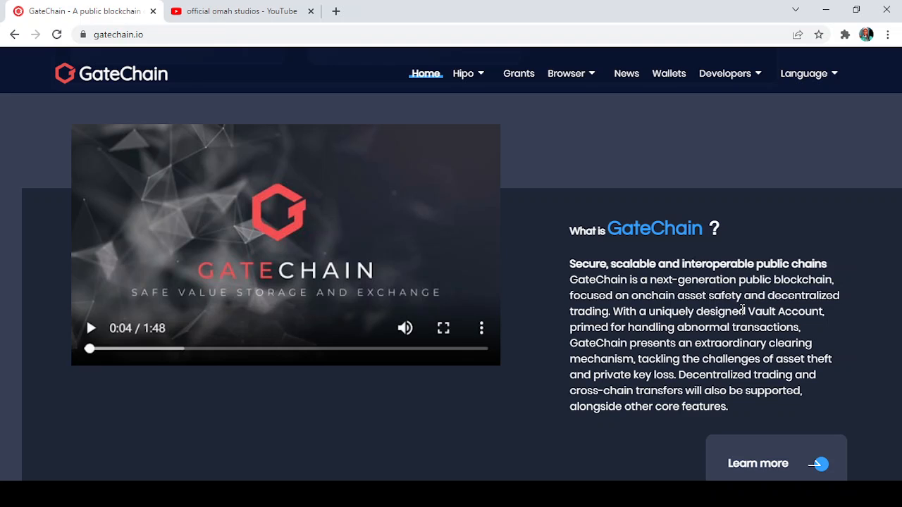
pyautogui.moveTo(632, 366)
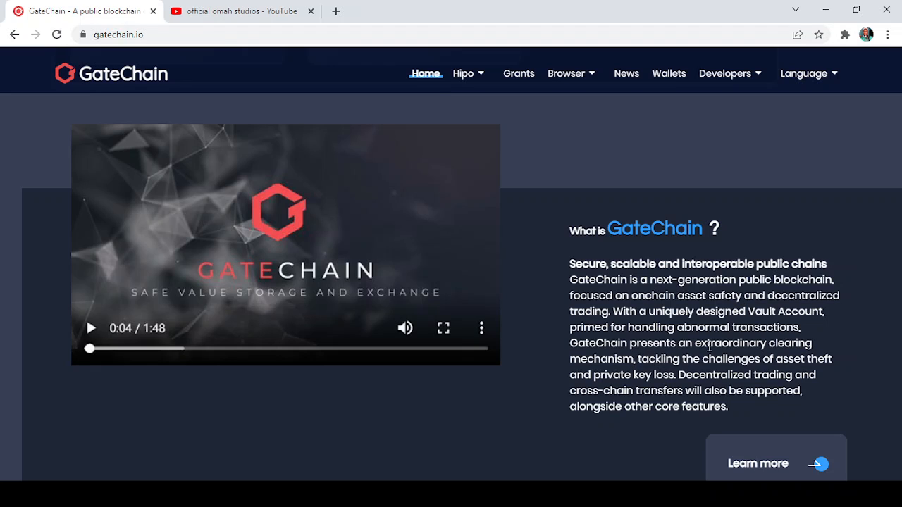
pyautogui.moveTo(730, 347)
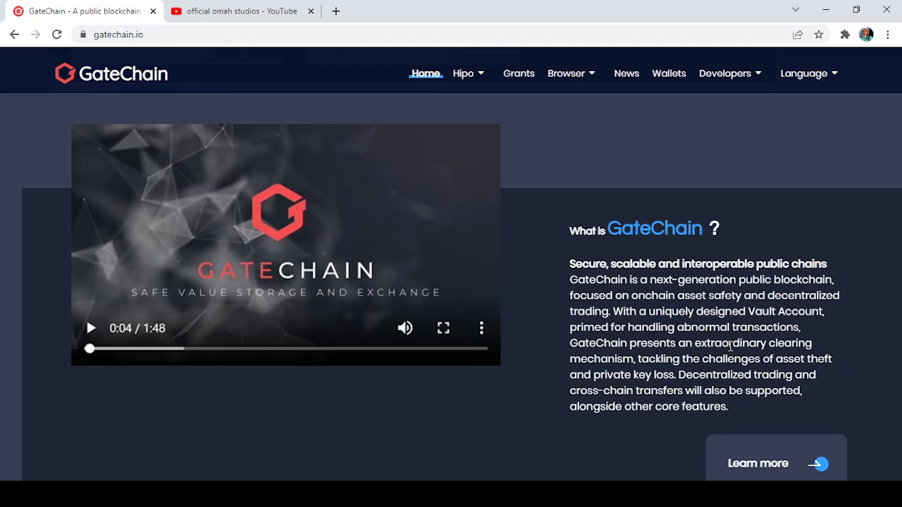
pyautogui.moveTo(899, 224)
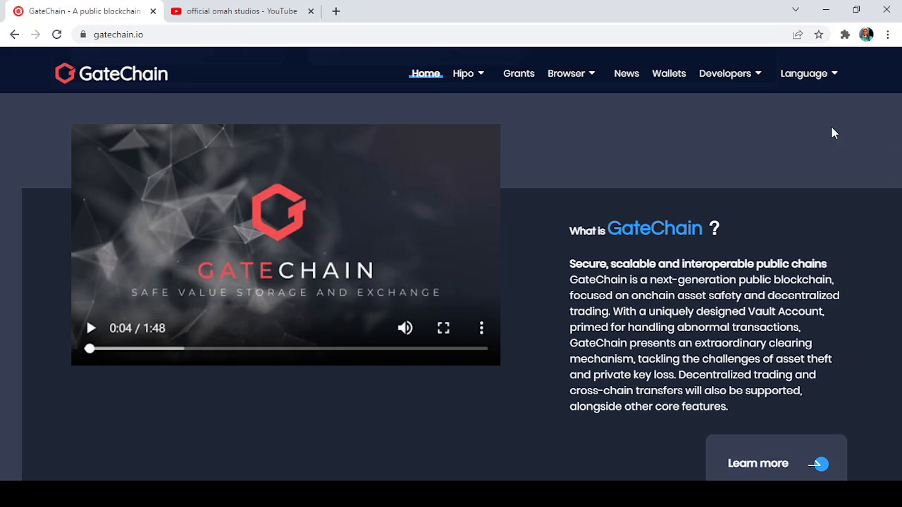
pyautogui.moveTo(825, 181)
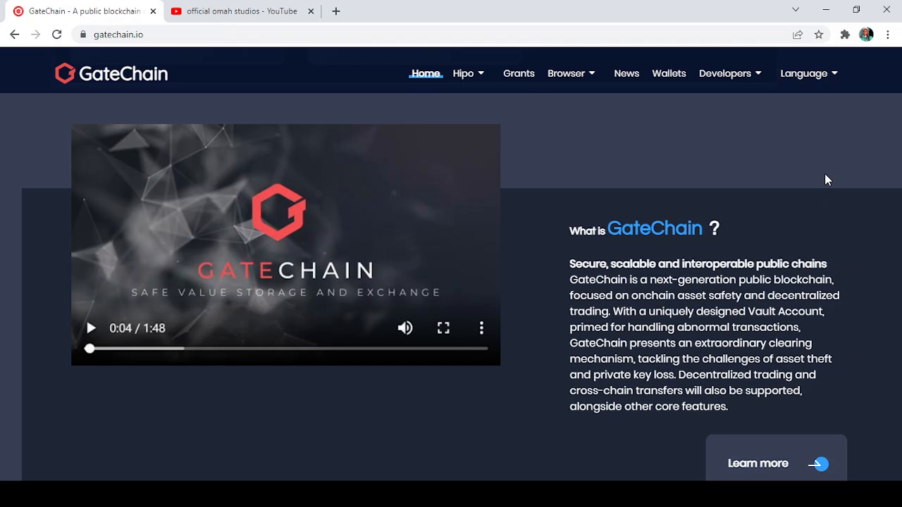
# Scroll down until the Roadmap hexagons 01–07 (2019 Q2 to 2022 Q4) fill the page.
pyautogui.scroll(-3)
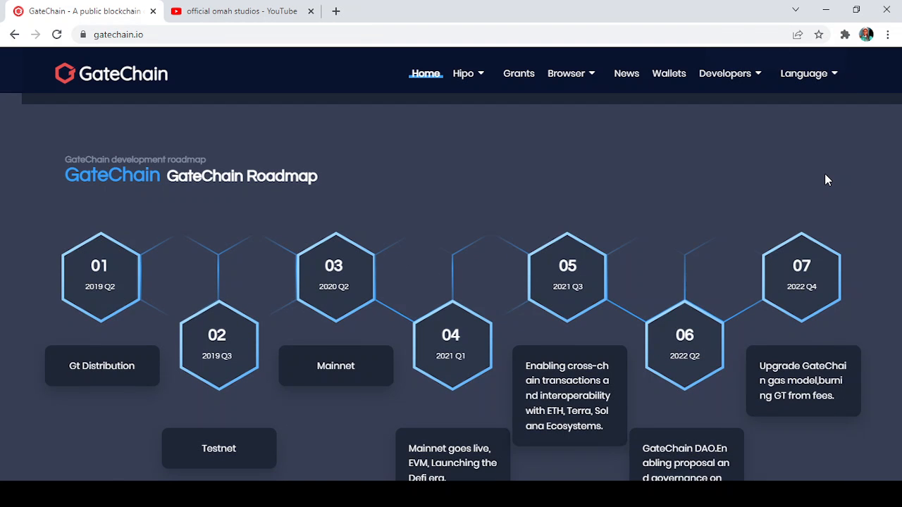
pyautogui.scroll(-3)
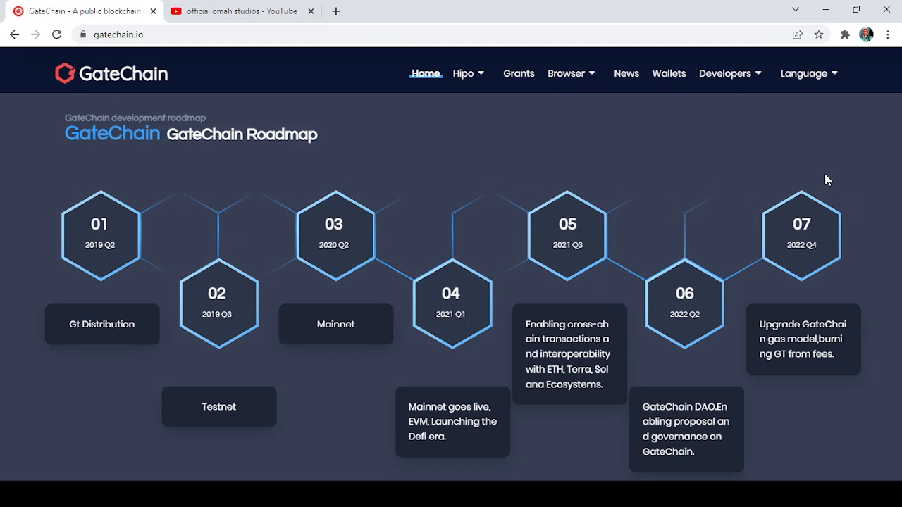
pyautogui.scroll(-3)
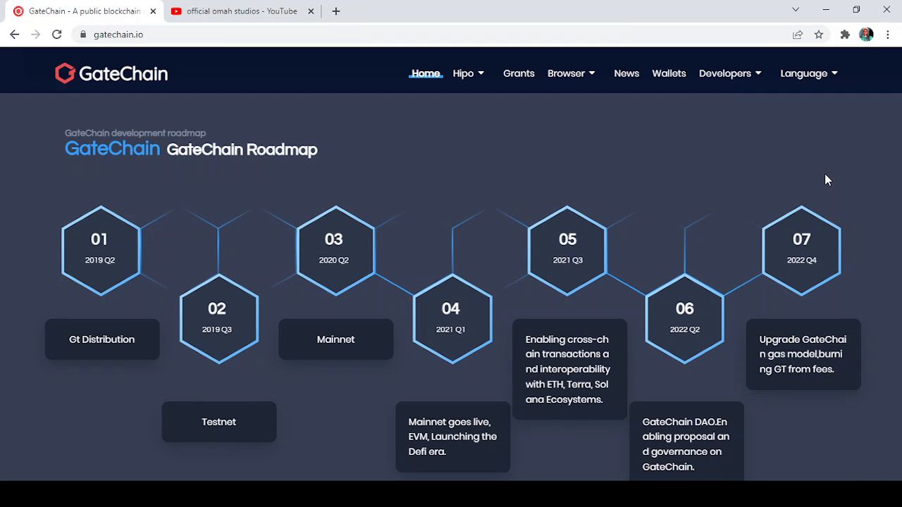
pyautogui.scroll(-3)
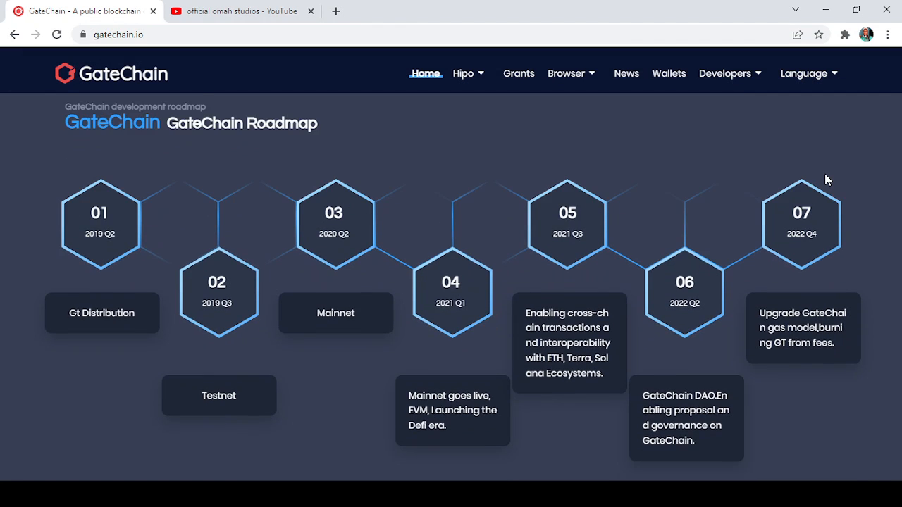
pyautogui.scroll(-3)
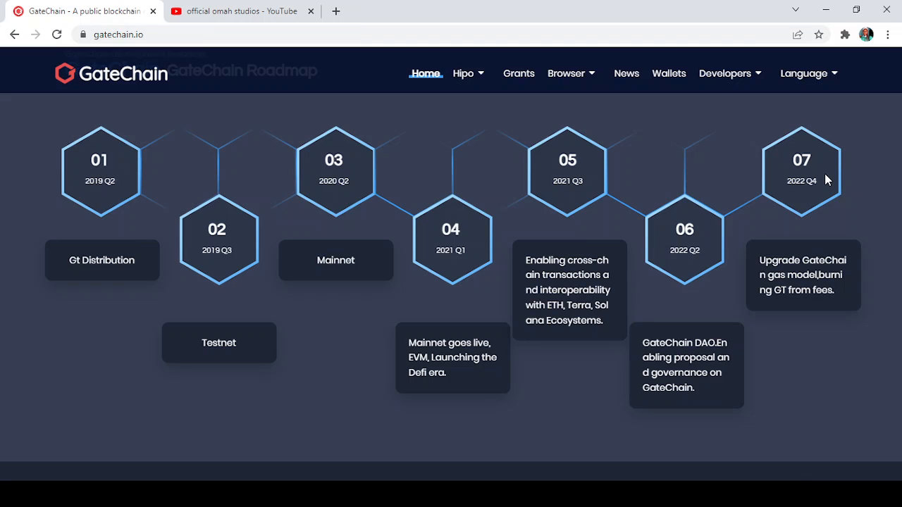
pyautogui.moveTo(63, 169)
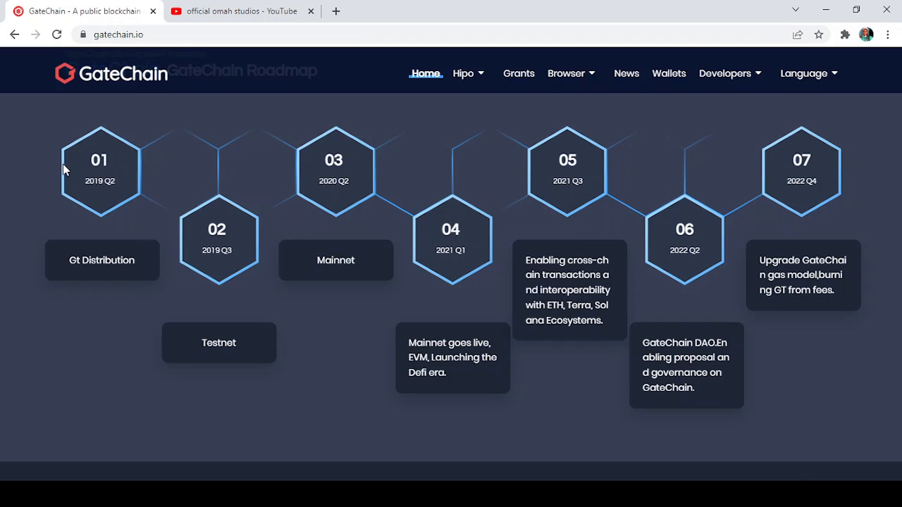
pyautogui.moveTo(103, 186)
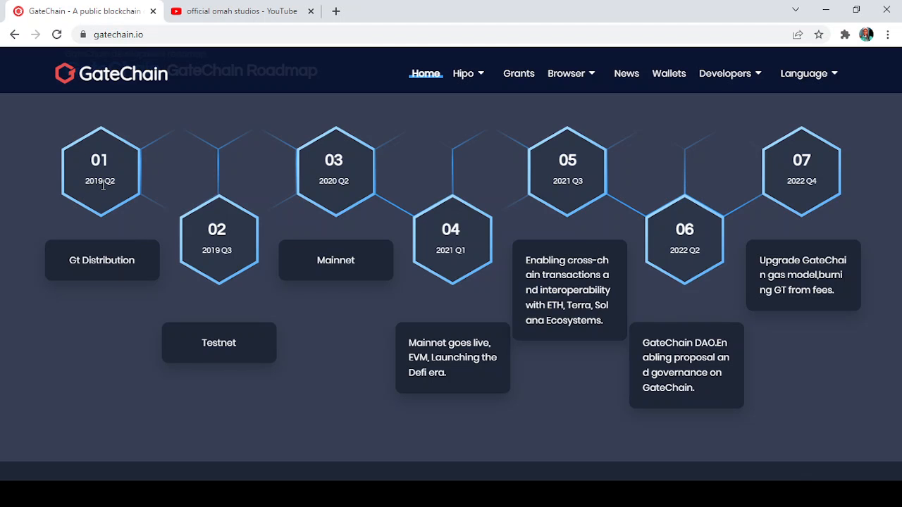
pyautogui.moveTo(103, 245)
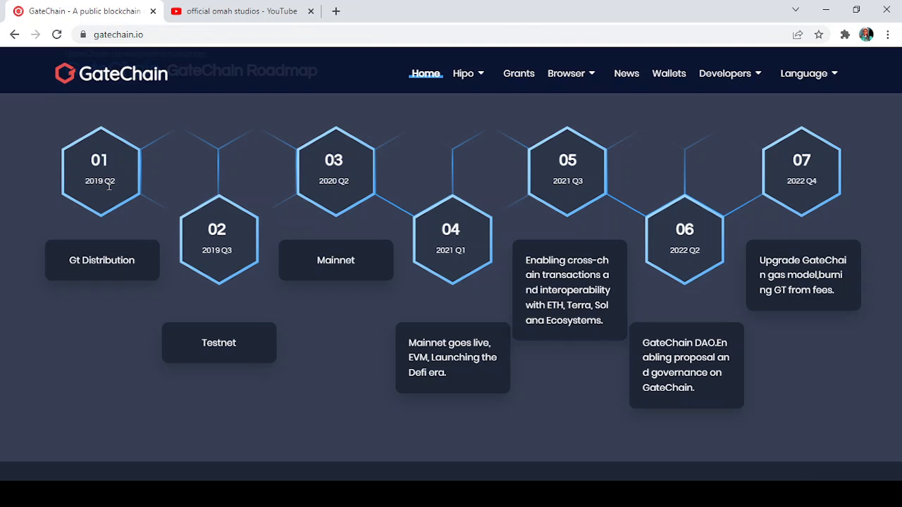
pyautogui.moveTo(100, 191)
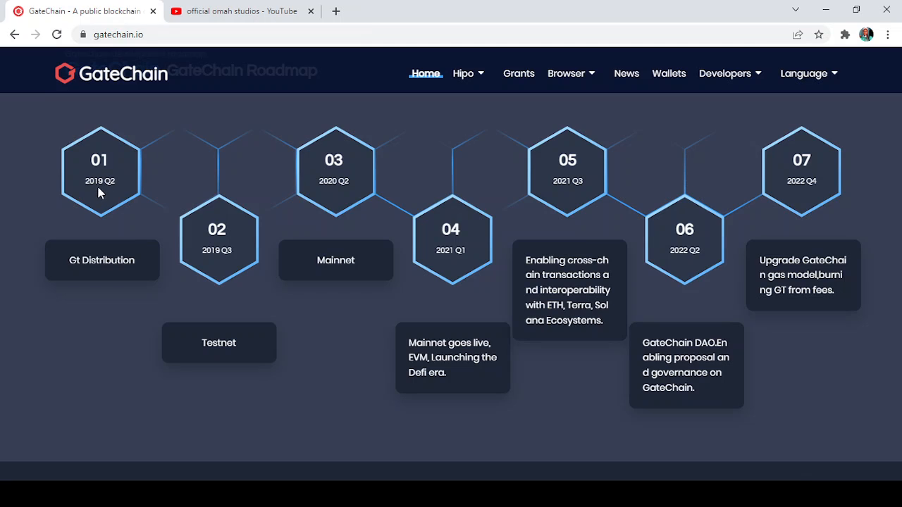
pyautogui.moveTo(222, 331)
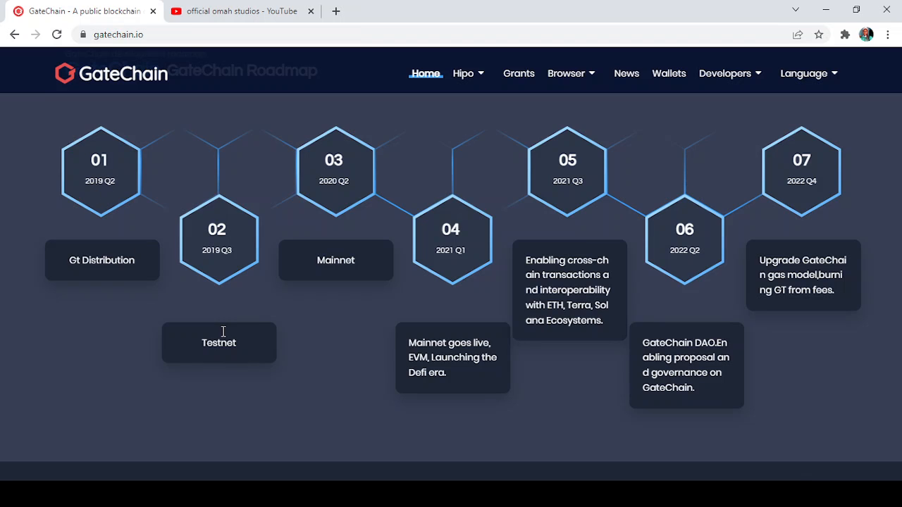
pyautogui.moveTo(321, 253)
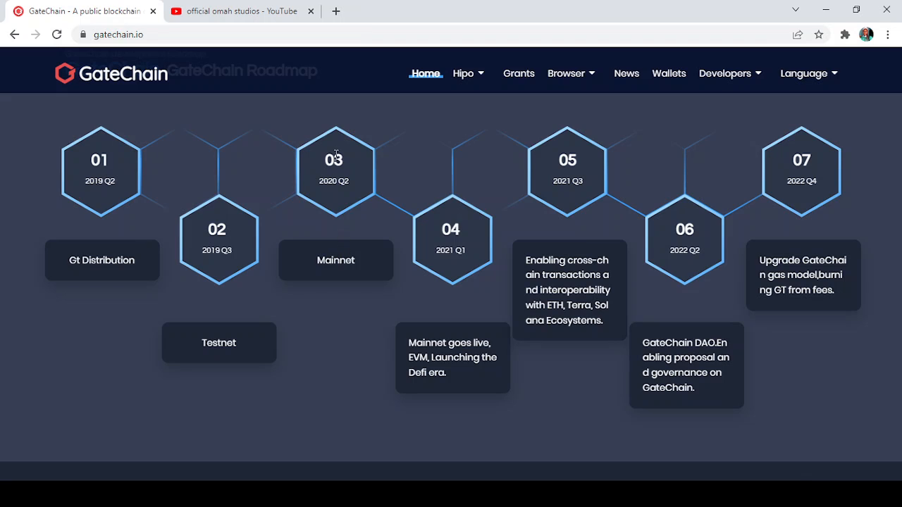
pyautogui.moveTo(345, 208)
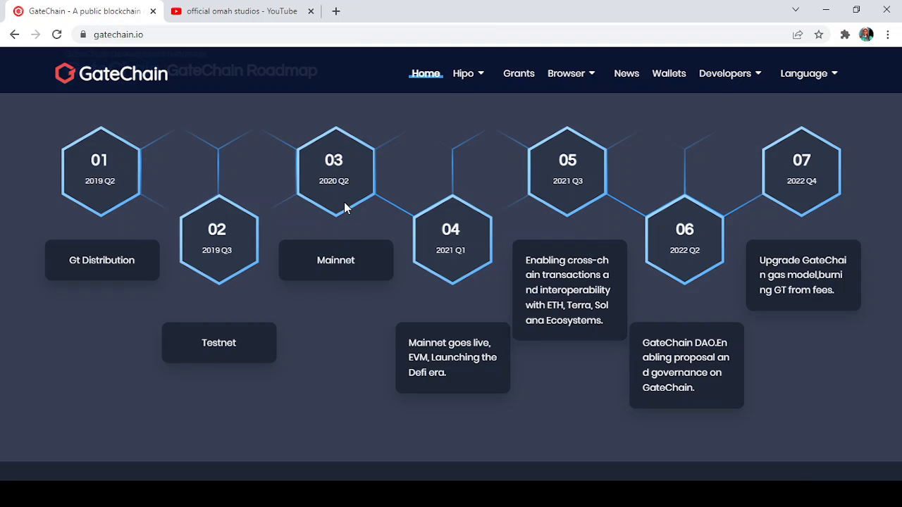
pyautogui.moveTo(459, 276)
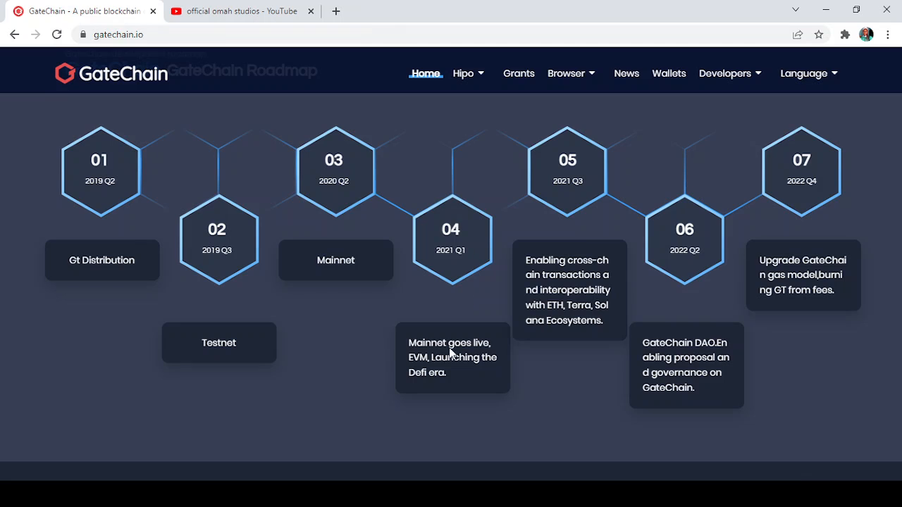
pyautogui.moveTo(459, 360)
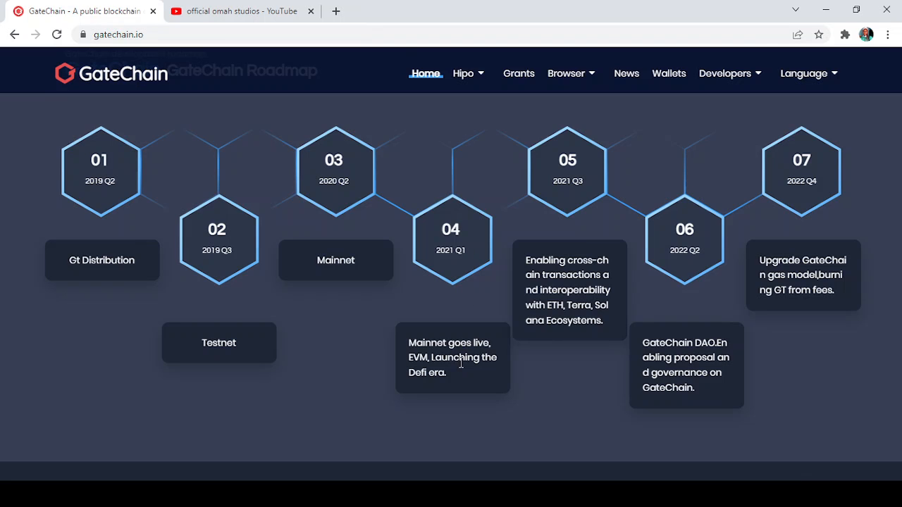
pyautogui.moveTo(435, 374)
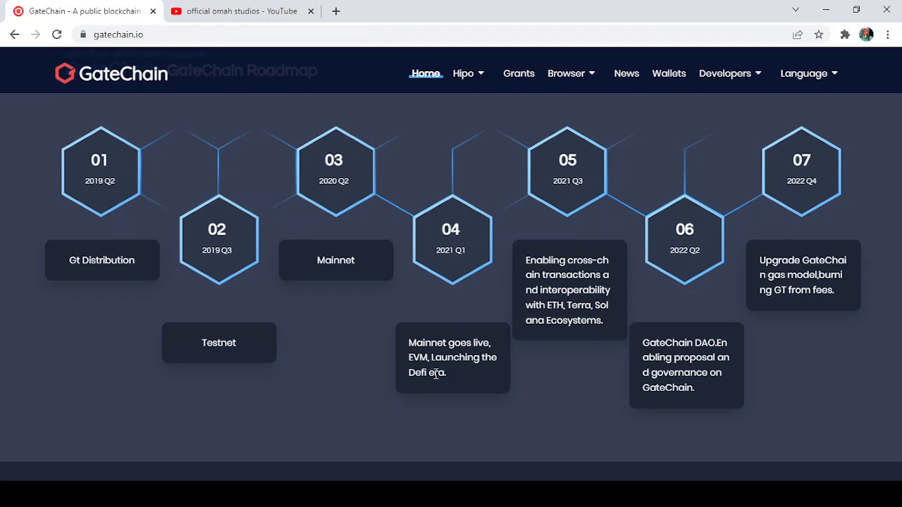
pyautogui.moveTo(443, 361)
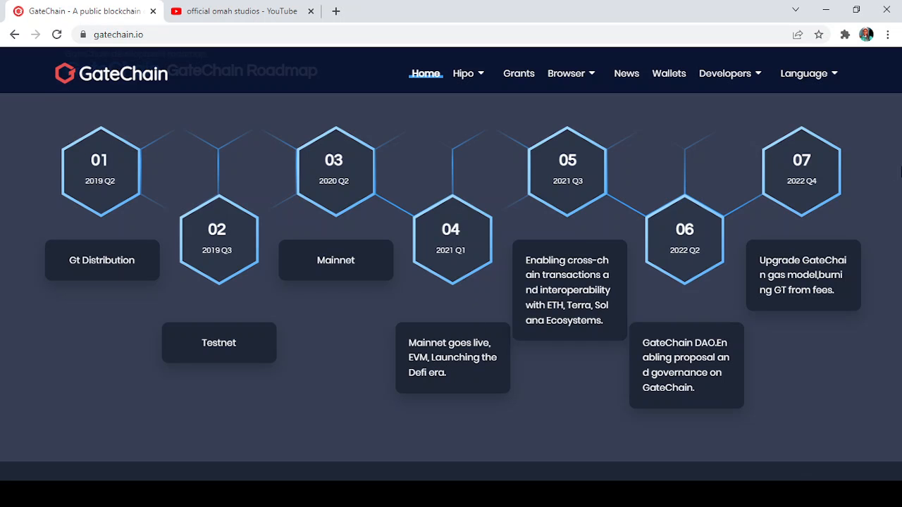
pyautogui.moveTo(853, 347)
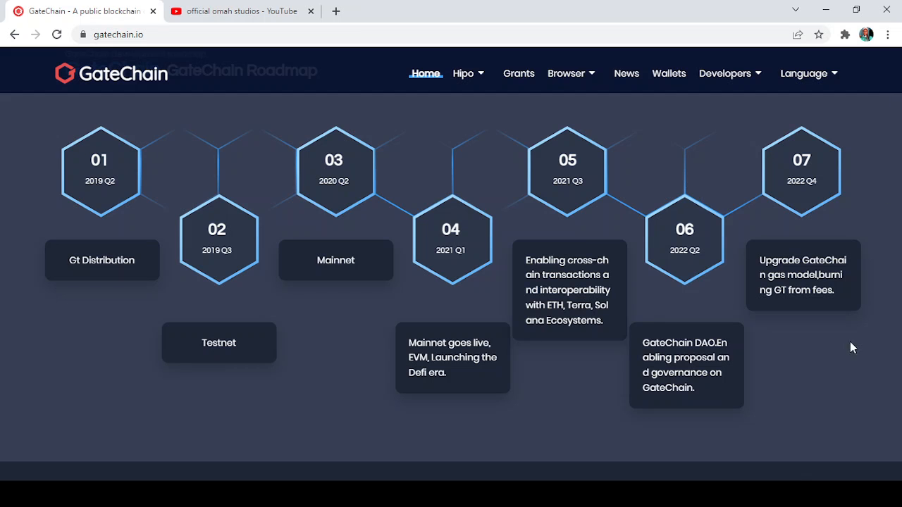
# Scroll back to the hero banner 'Your Gateway To Decentralized Safety' at the page top.
pyautogui.scroll(-3)
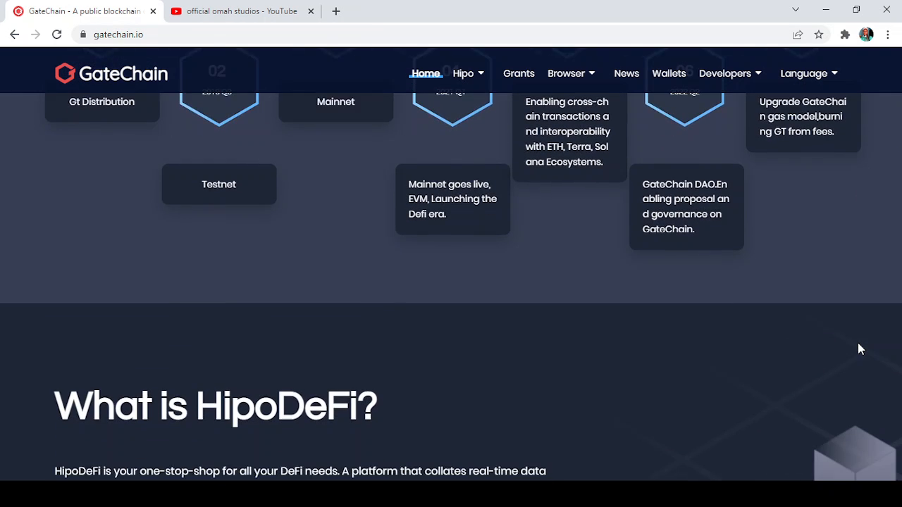
pyautogui.scroll(-3)
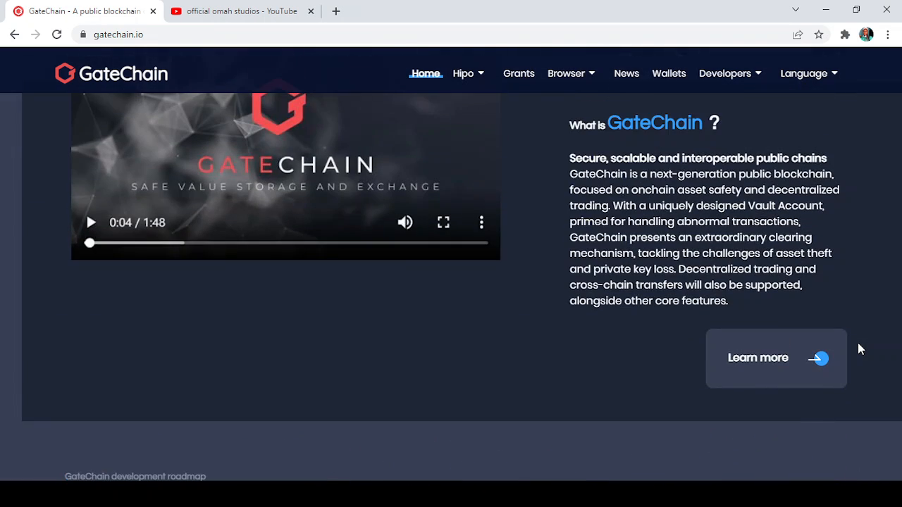
pyautogui.scroll(-3)
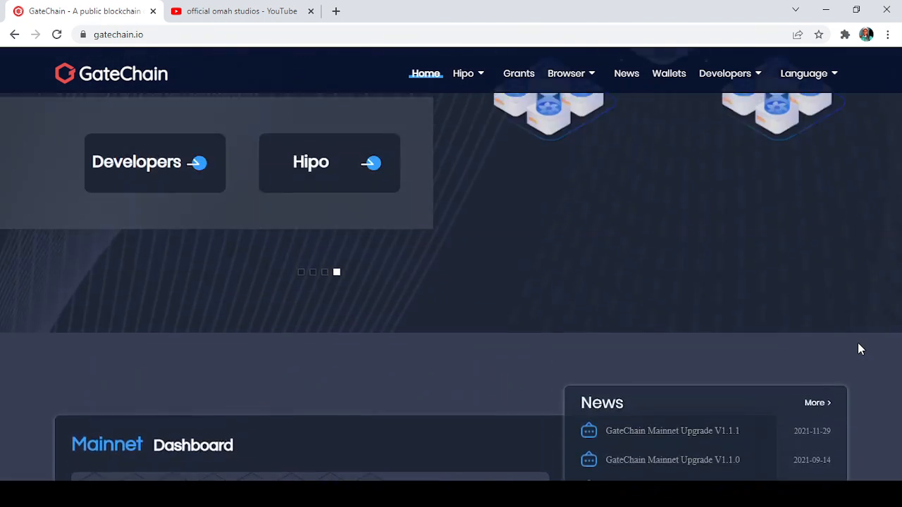
pyautogui.scroll(3)
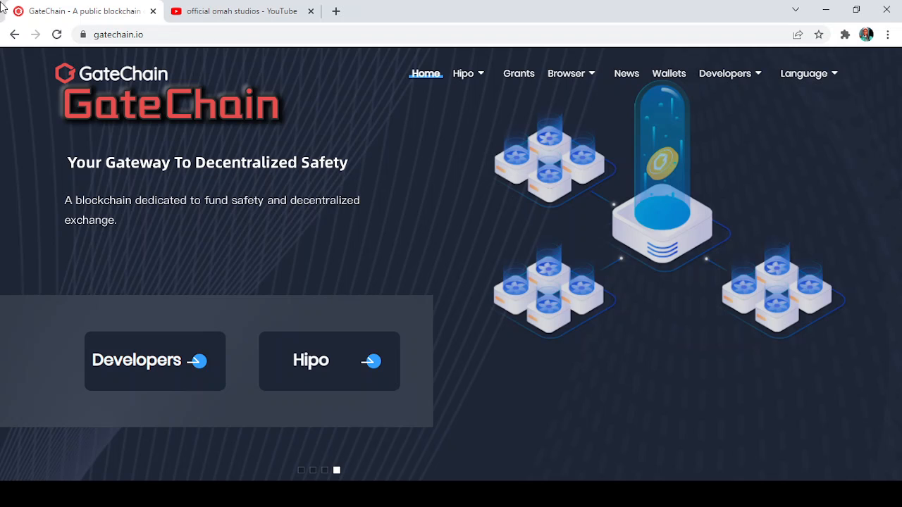
pyautogui.moveTo(556, 450)
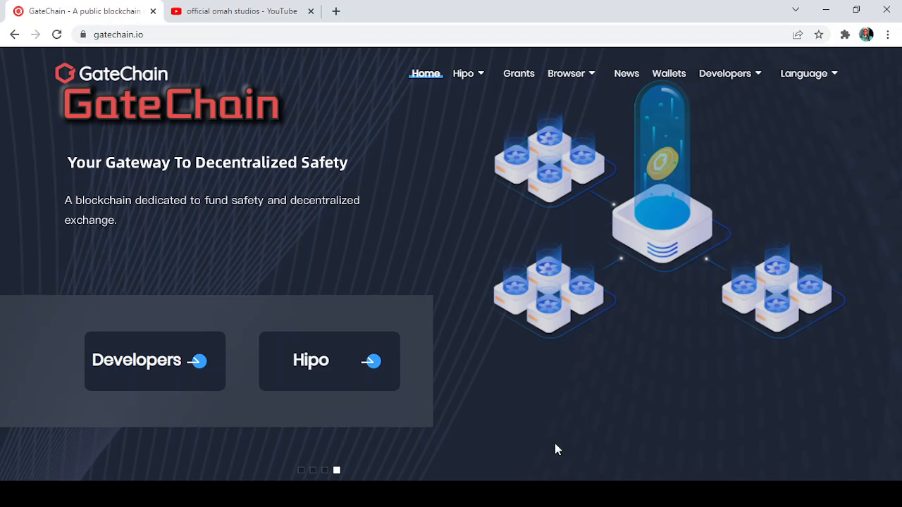